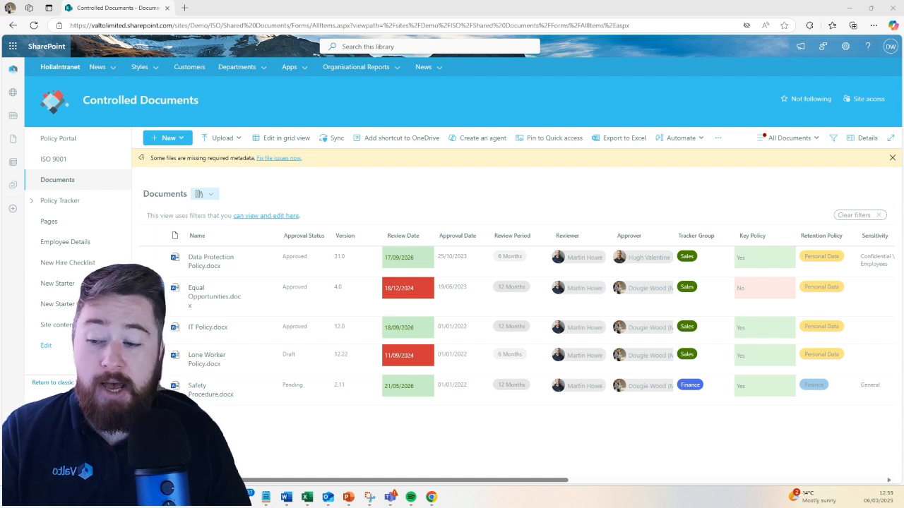
pyautogui.moveTo(410, 188)
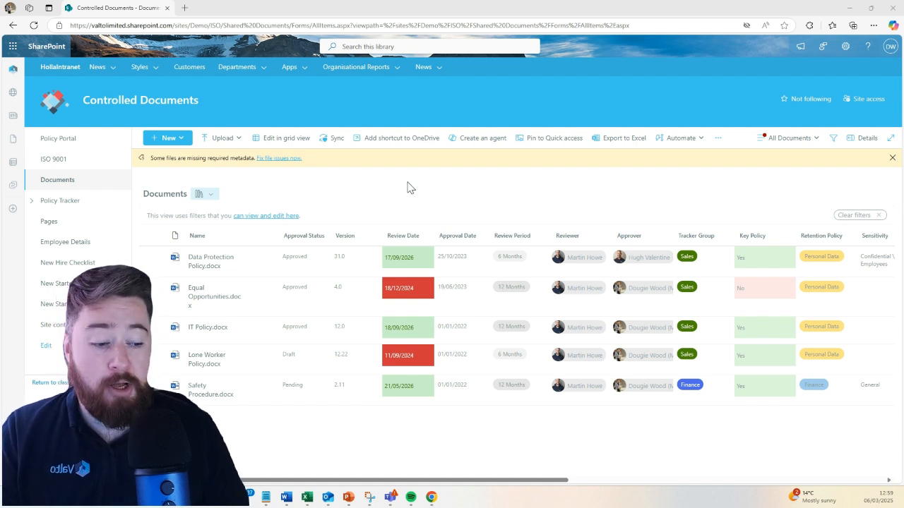
pyautogui.moveTo(161, 230)
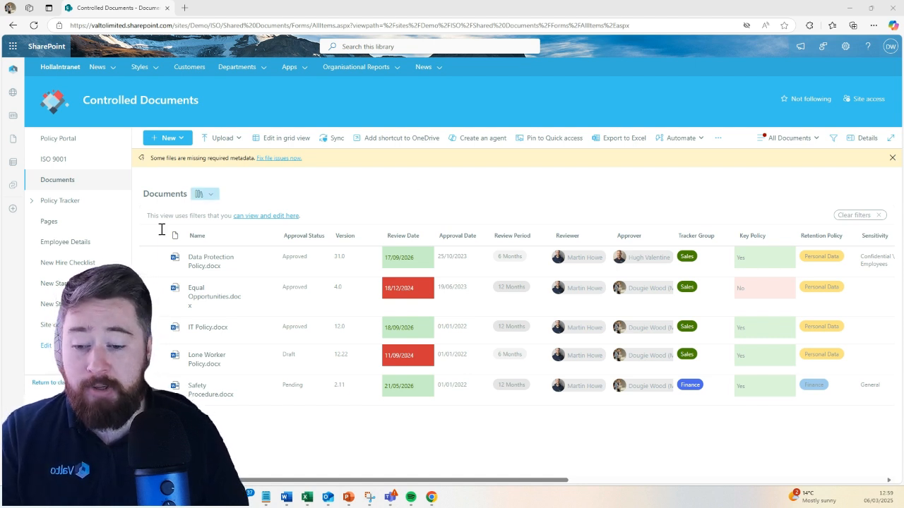
pyautogui.moveTo(219, 212)
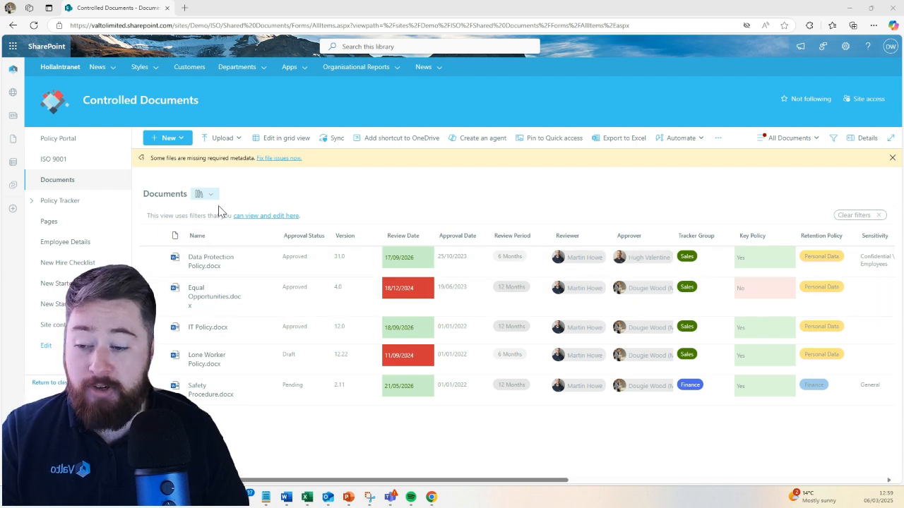
pyautogui.moveTo(219, 261)
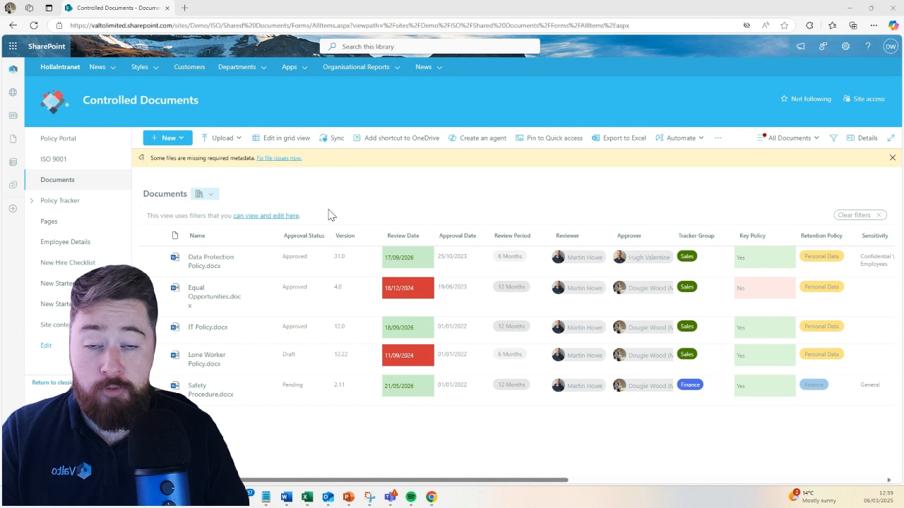
pyautogui.moveTo(307, 396)
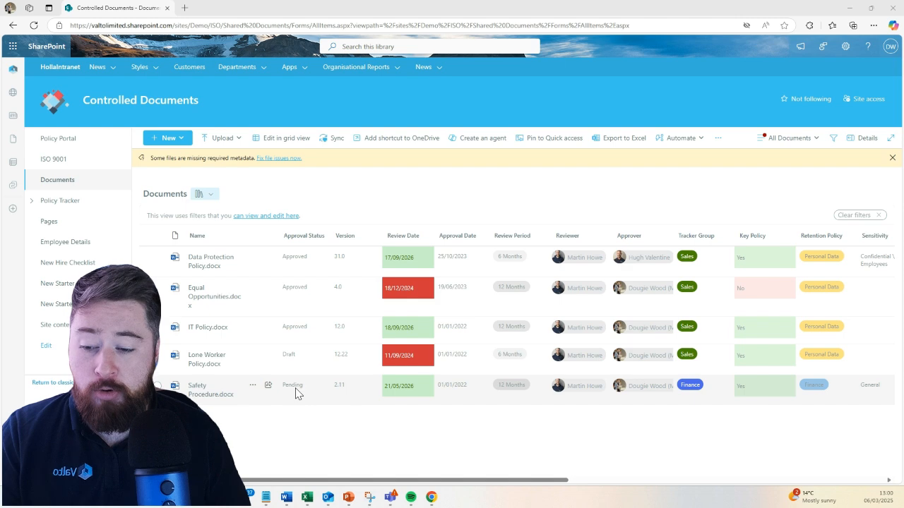
pyautogui.moveTo(364, 211)
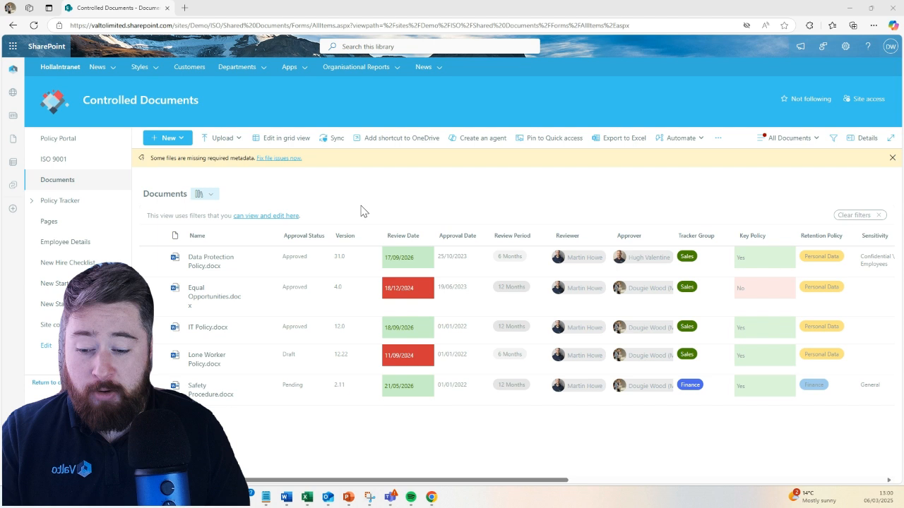
pyautogui.moveTo(286, 425)
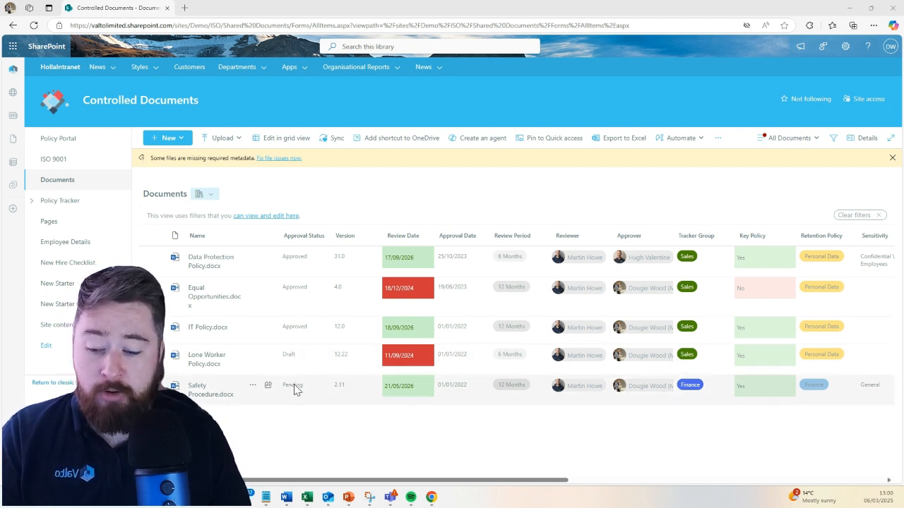
pyautogui.moveTo(346, 360)
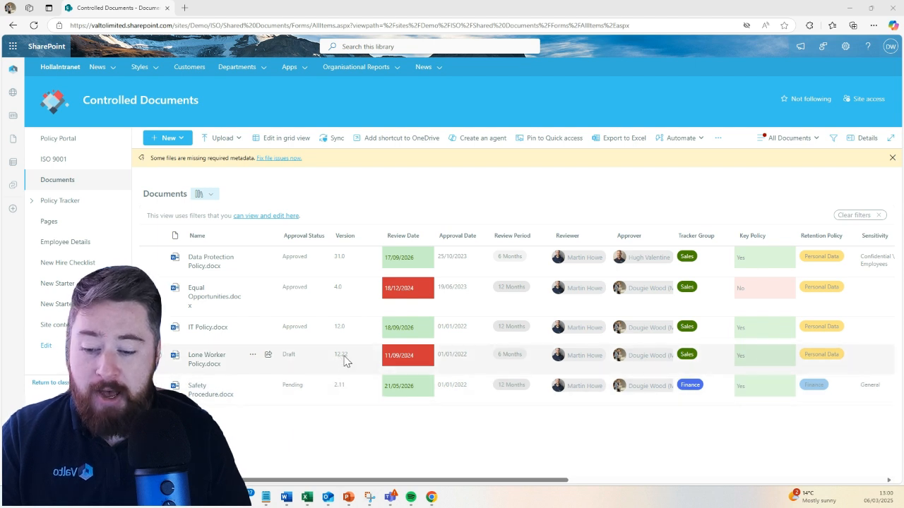
pyautogui.moveTo(341, 394)
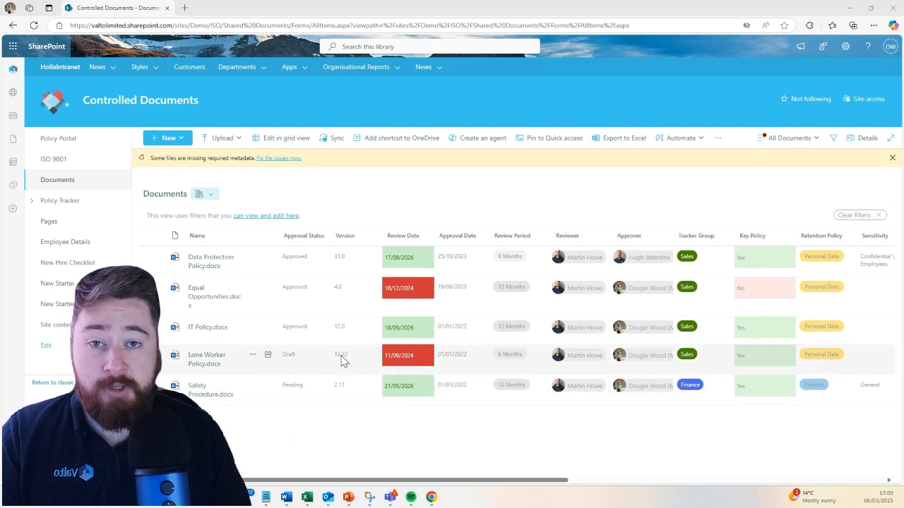
pyautogui.moveTo(332, 358)
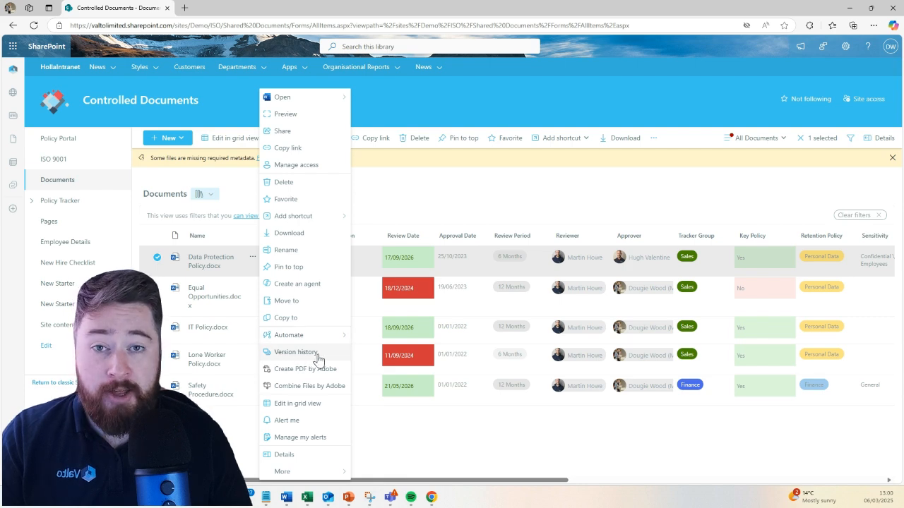
# Step: Open and browse the Data Protection Policy version history, from version 31.0 back through 30.x
pyautogui.click(295, 351)
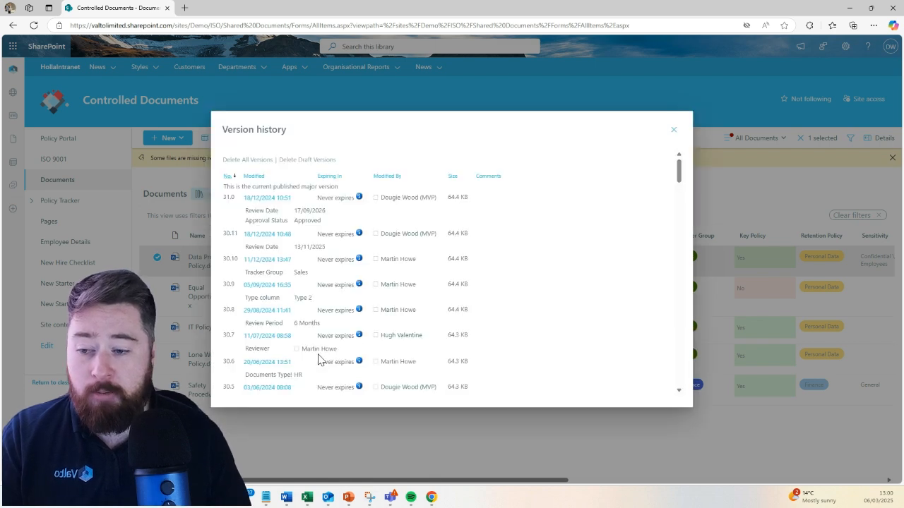
pyautogui.scroll(-3)
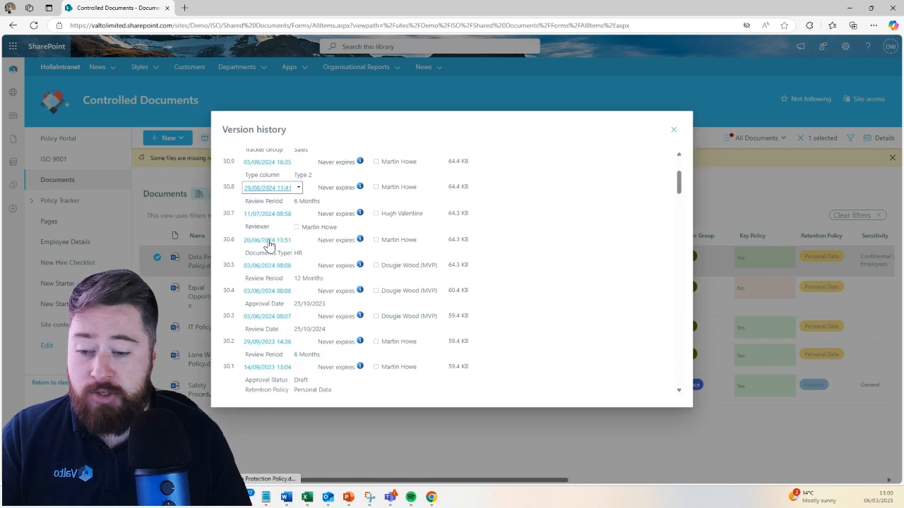
pyautogui.scroll(3)
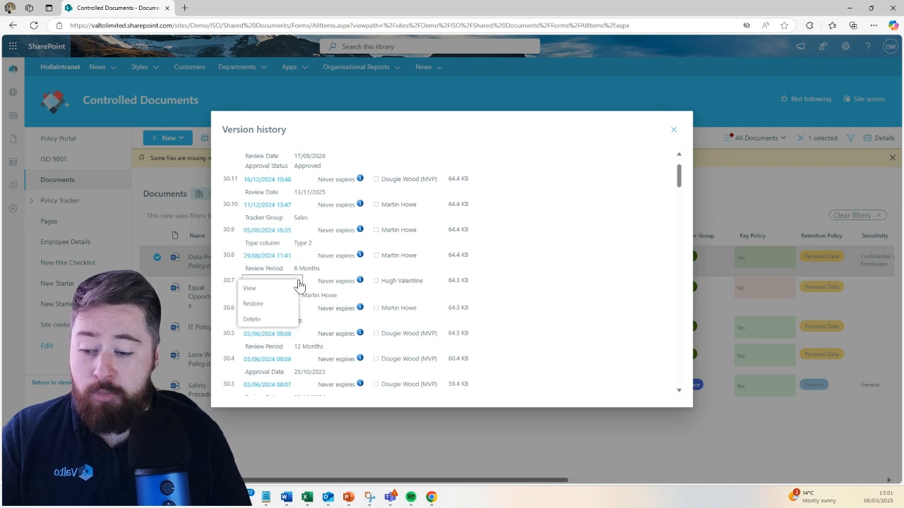
pyautogui.moveTo(428, 132)
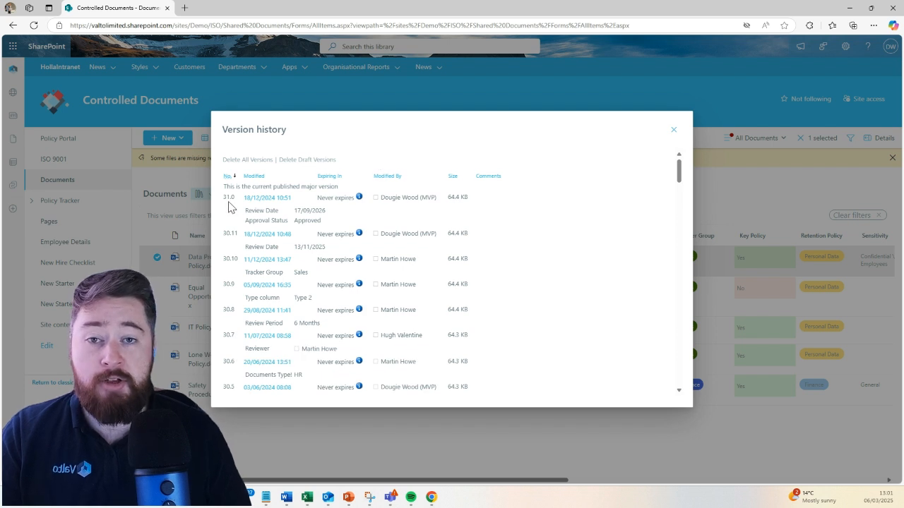
pyautogui.click(267, 335)
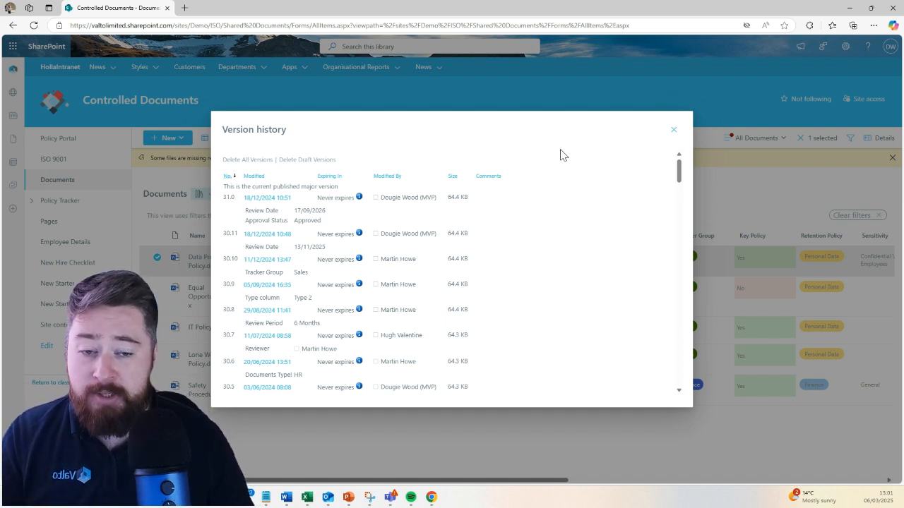
pyautogui.click(672, 129)
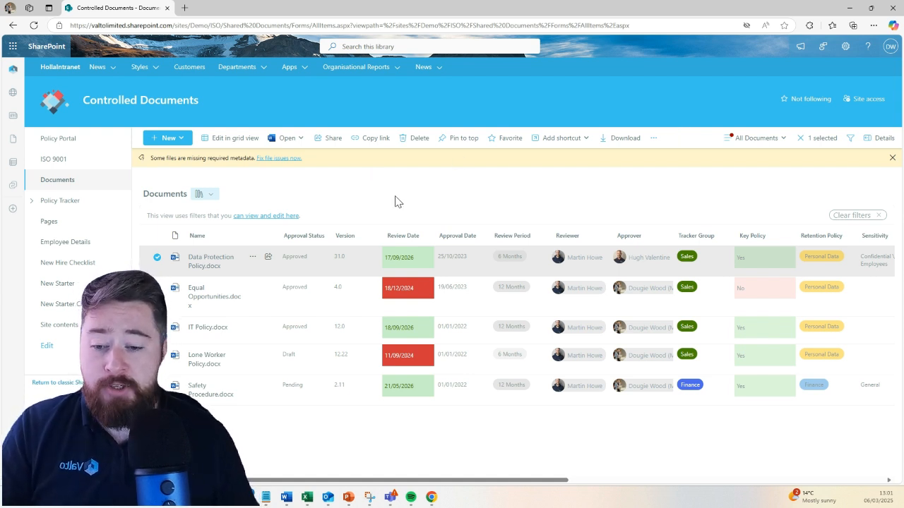
pyautogui.moveTo(412, 354)
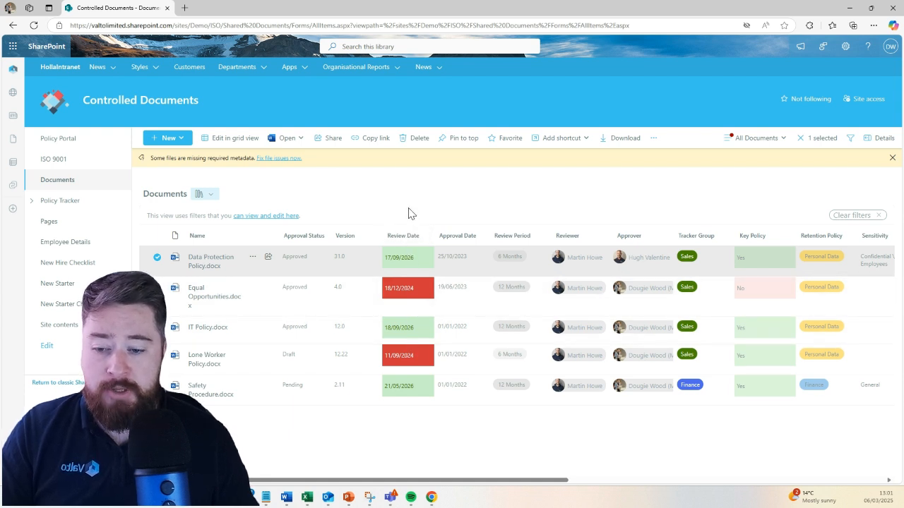
pyautogui.moveTo(405, 209)
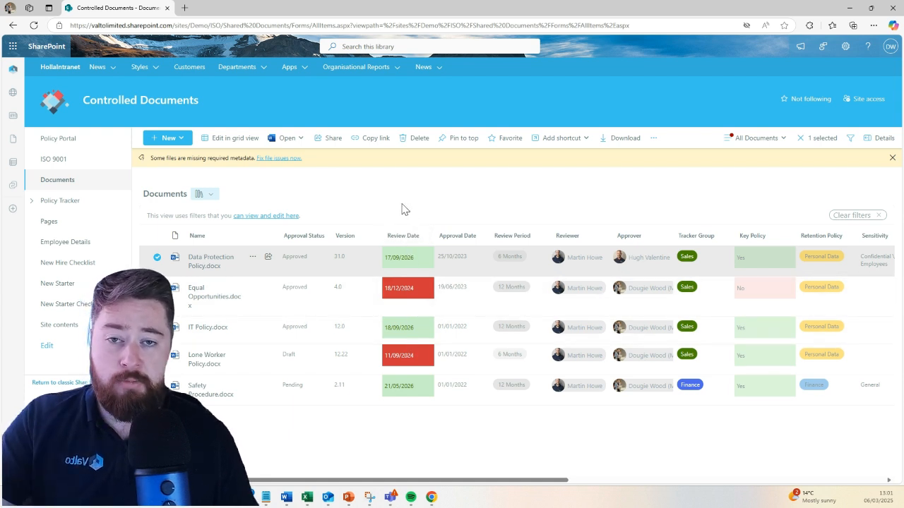
pyautogui.moveTo(564, 254)
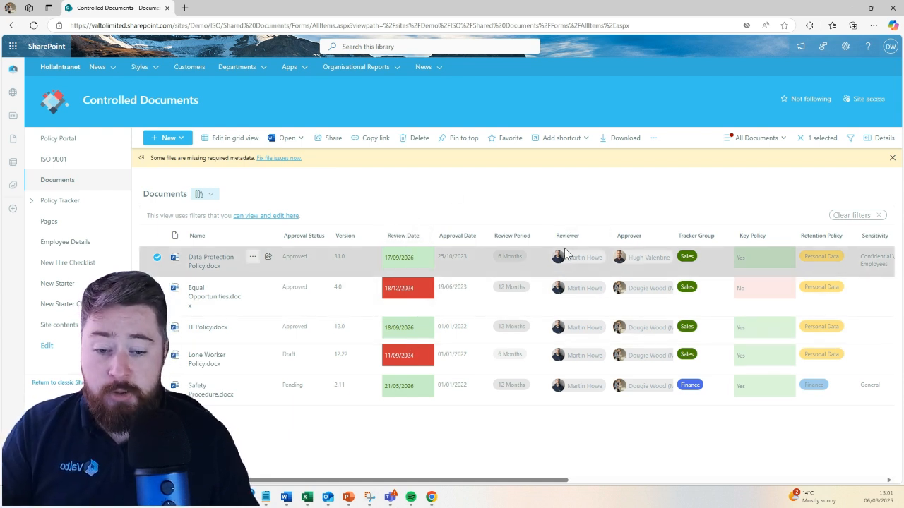
pyautogui.moveTo(575, 260)
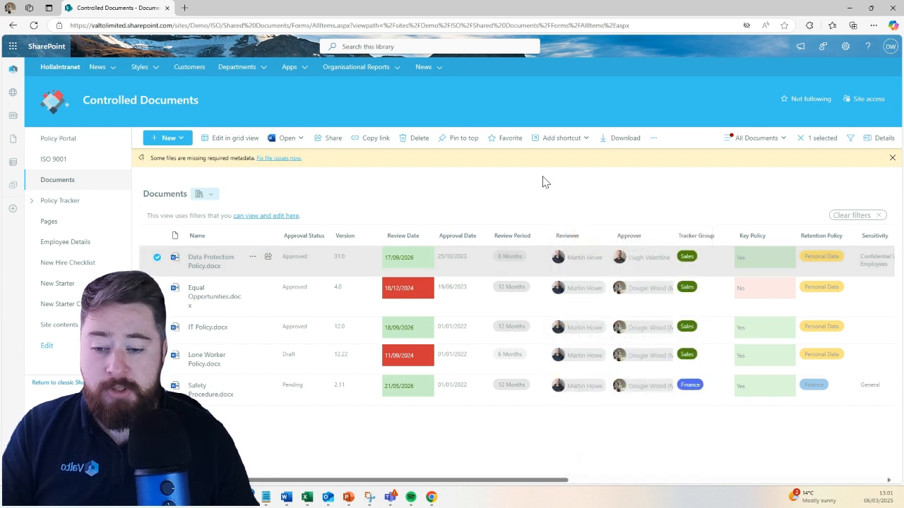
pyautogui.moveTo(421, 214)
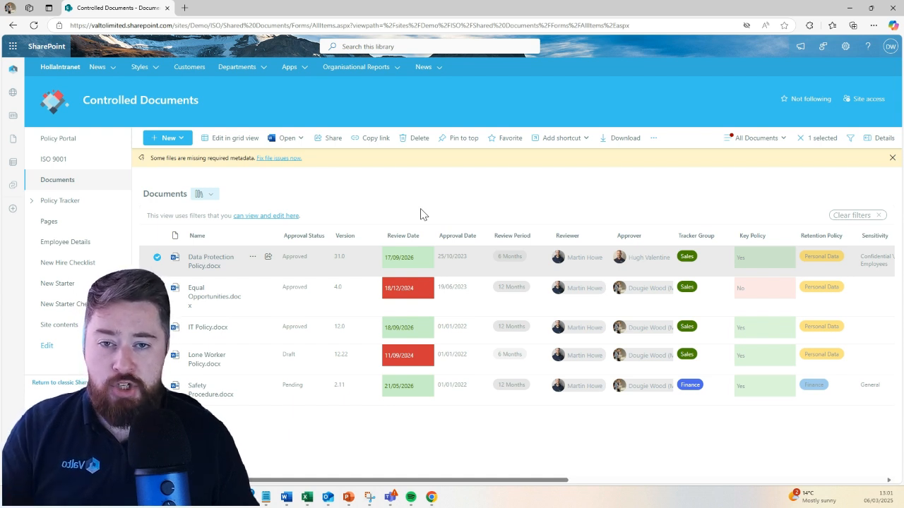
pyautogui.moveTo(491, 261)
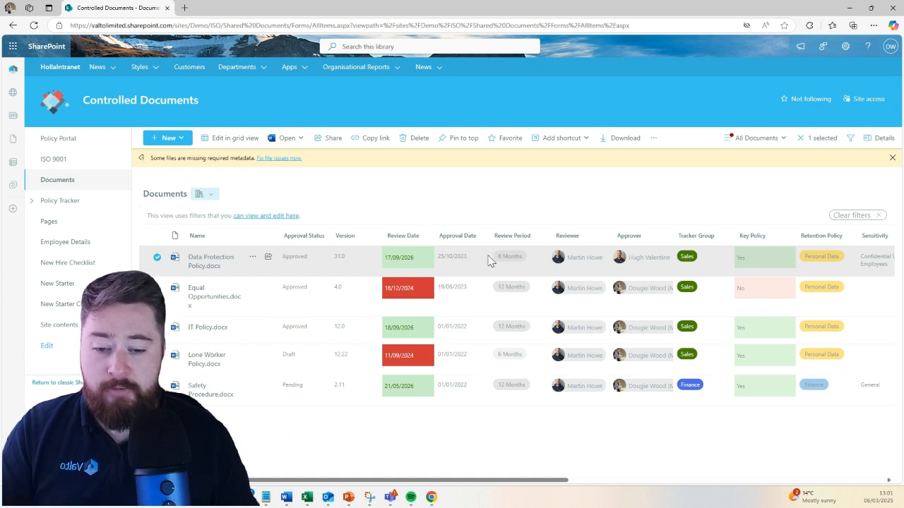
pyautogui.moveTo(643, 257)
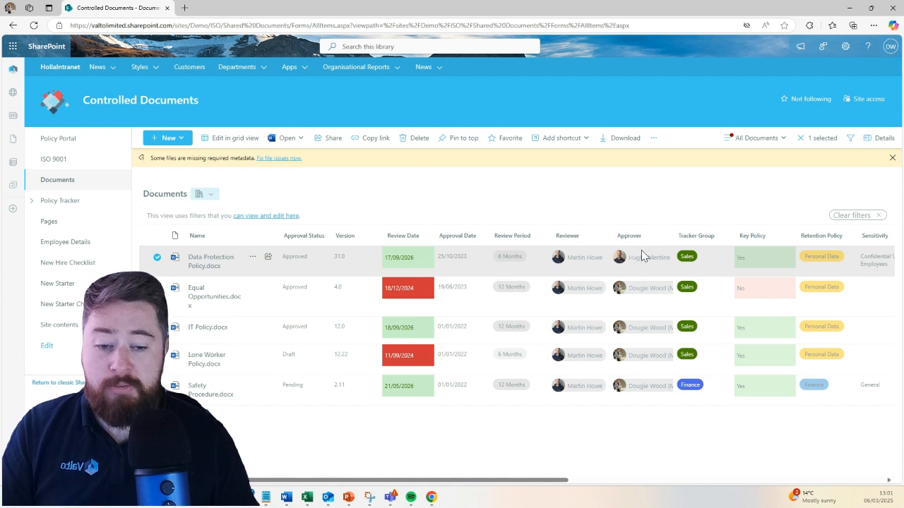
pyautogui.moveTo(612, 215)
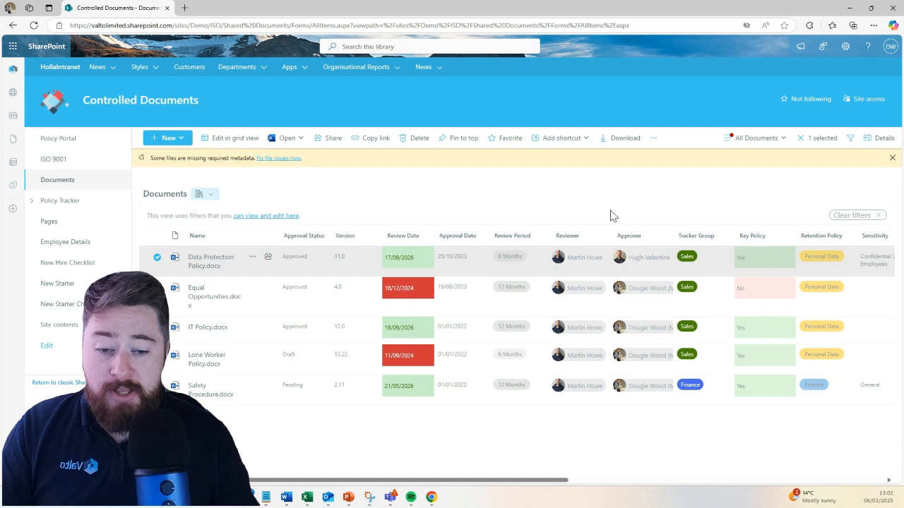
pyautogui.moveTo(561, 196)
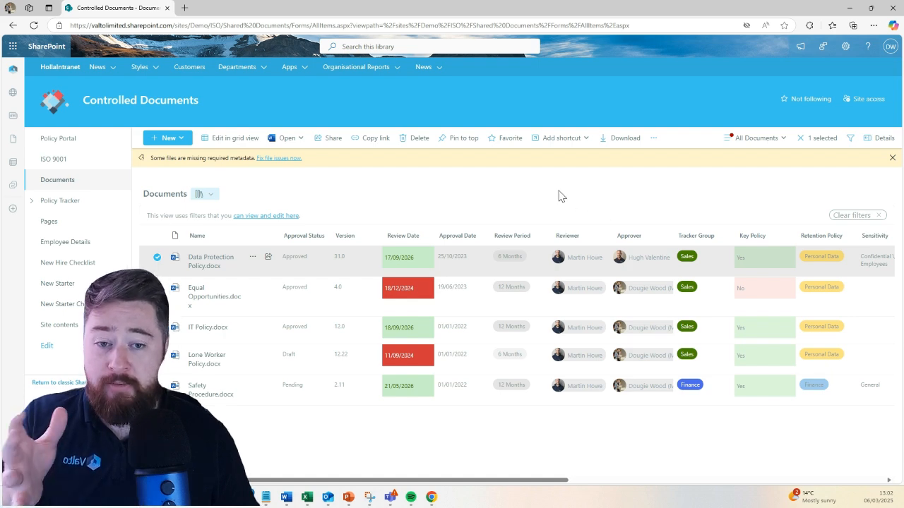
pyautogui.moveTo(519, 235)
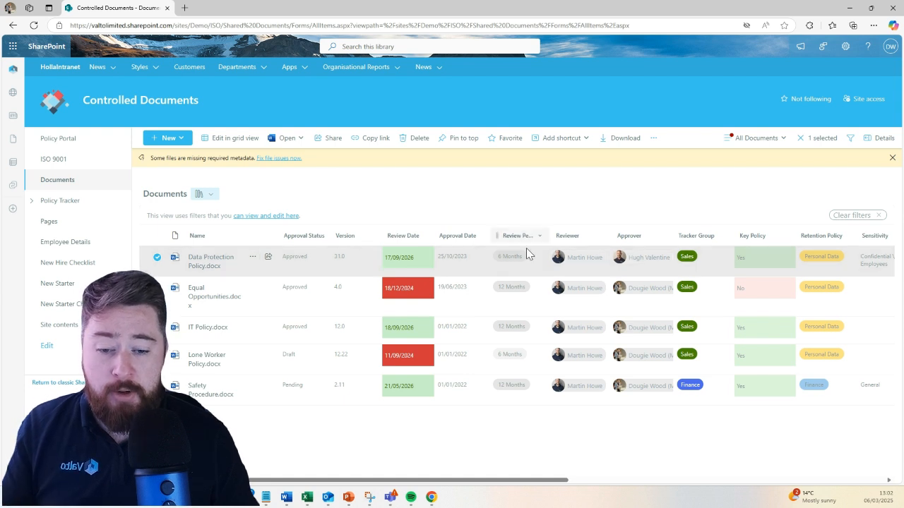
pyautogui.moveTo(572, 189)
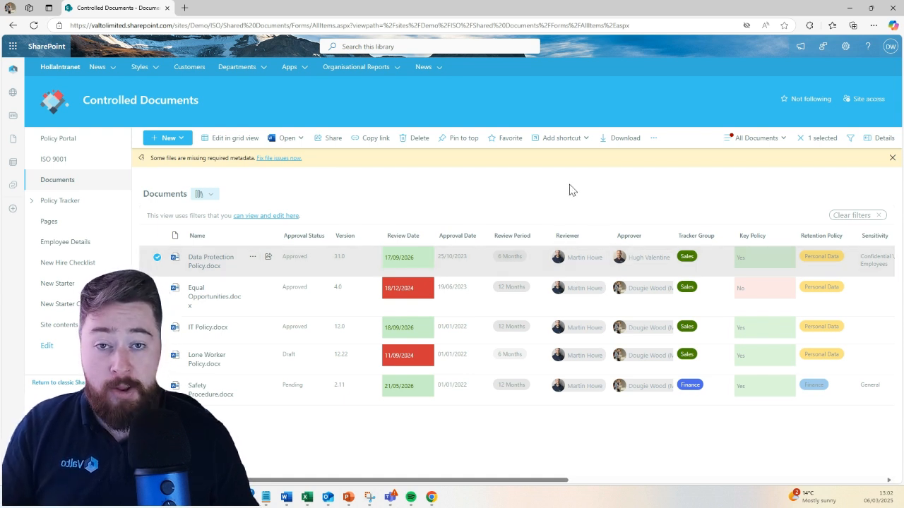
pyautogui.moveTo(649, 260)
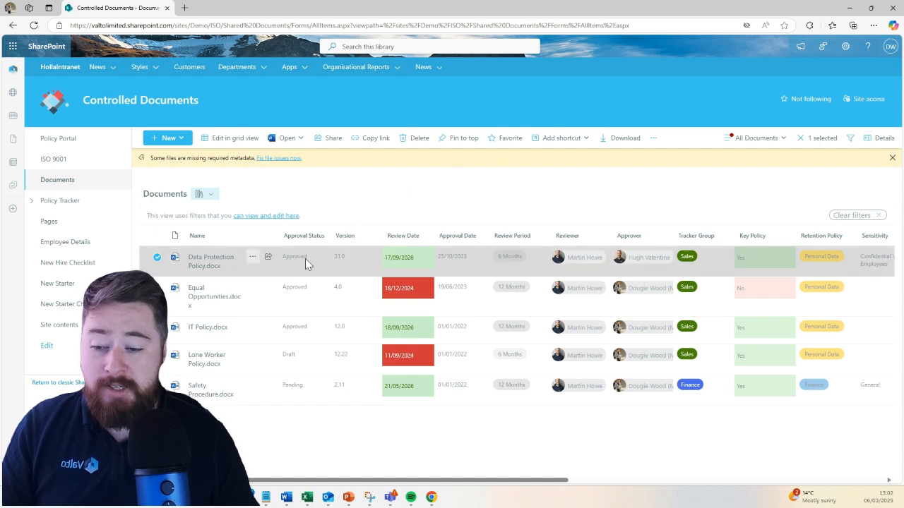
pyautogui.moveTo(344, 267)
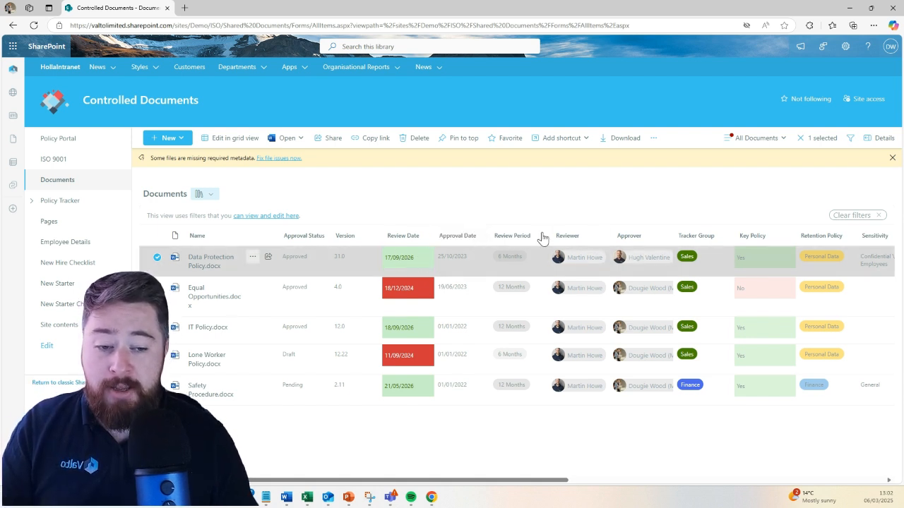
pyautogui.moveTo(510, 263)
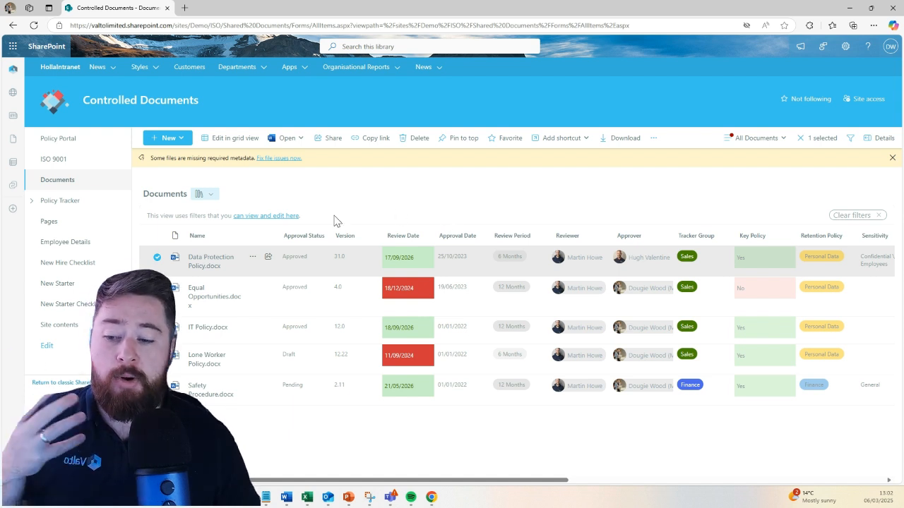
pyautogui.moveTo(313, 260)
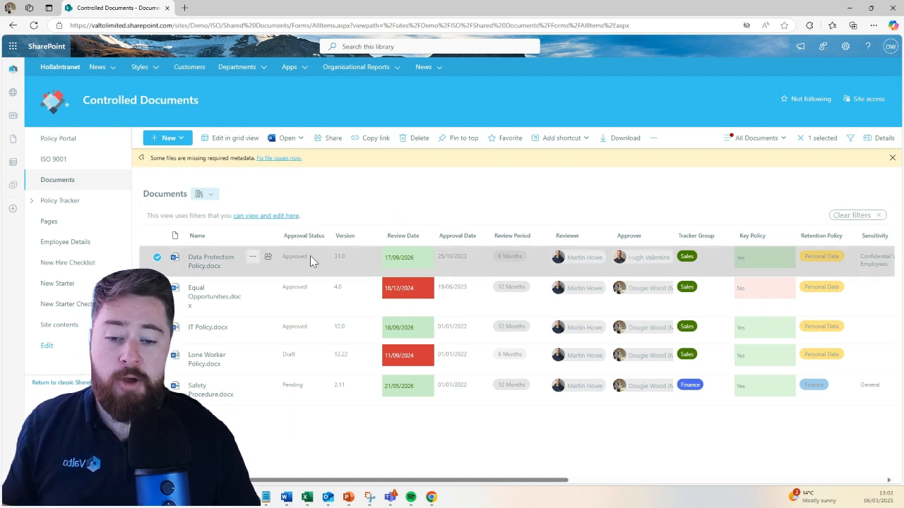
pyautogui.moveTo(507, 199)
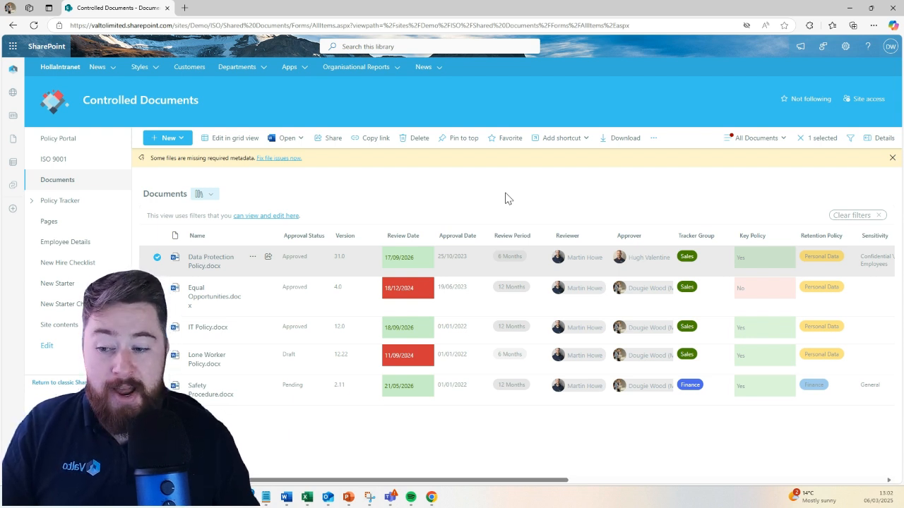
pyautogui.moveTo(417, 189)
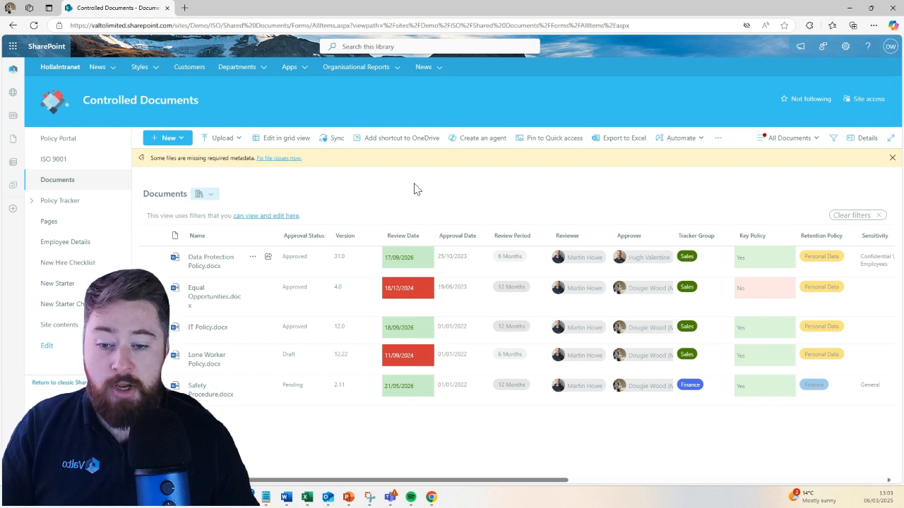
pyautogui.moveTo(459, 184)
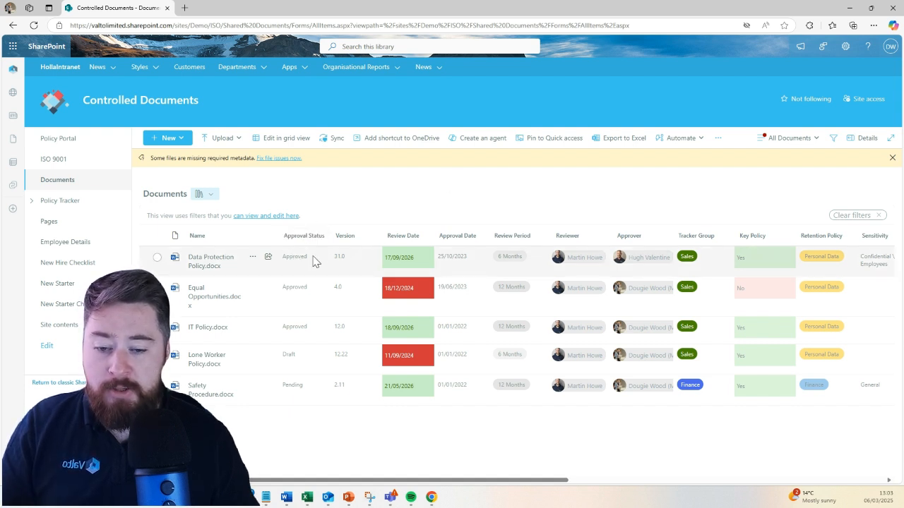
pyautogui.moveTo(682, 177)
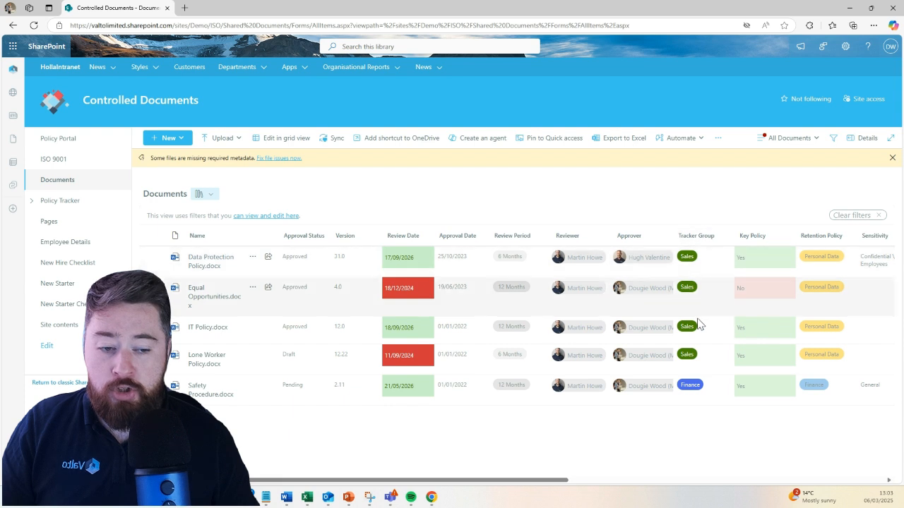
pyautogui.moveTo(685, 198)
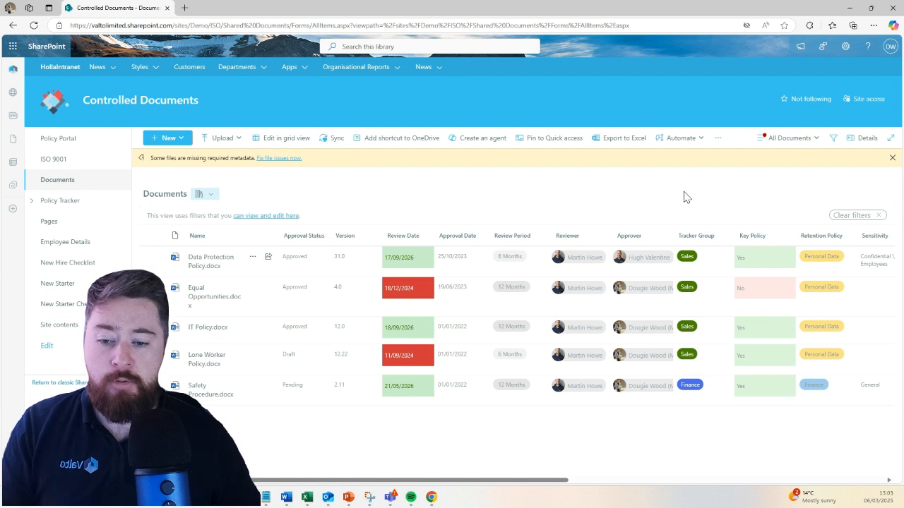
pyautogui.moveTo(701, 256)
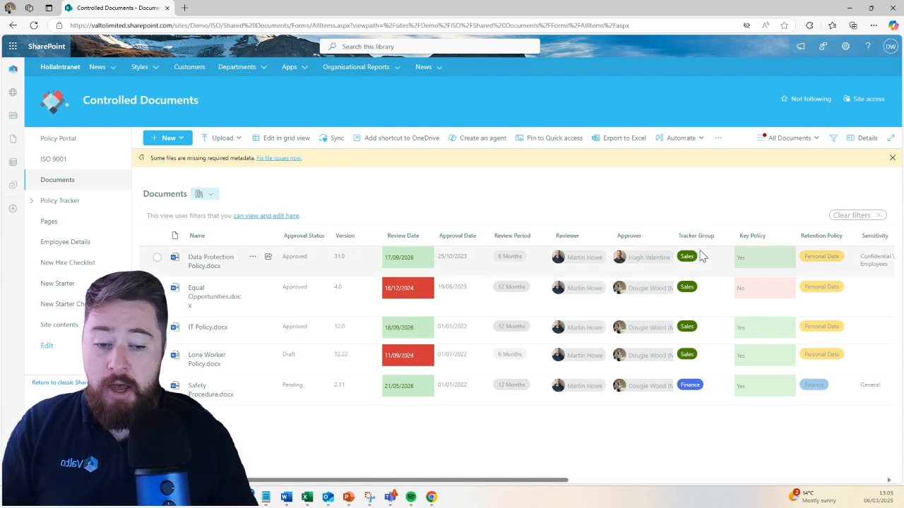
pyautogui.moveTo(694, 189)
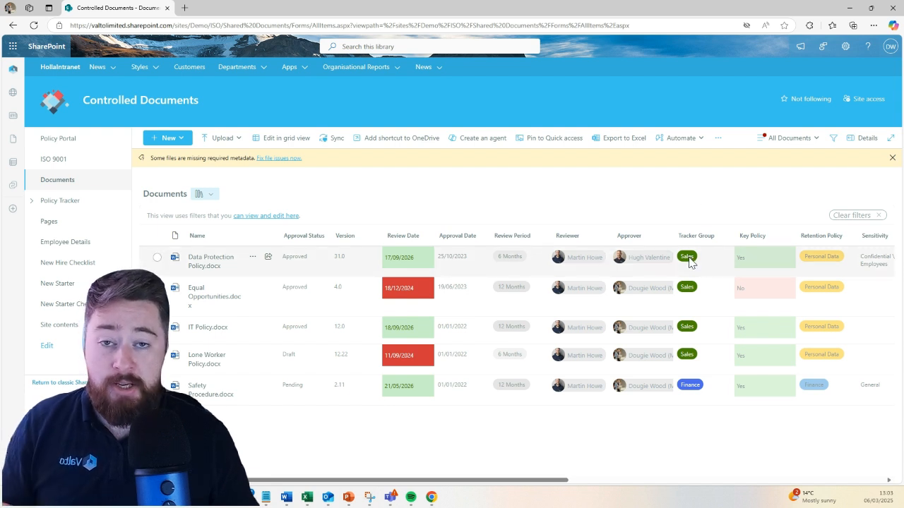
pyautogui.moveTo(676, 184)
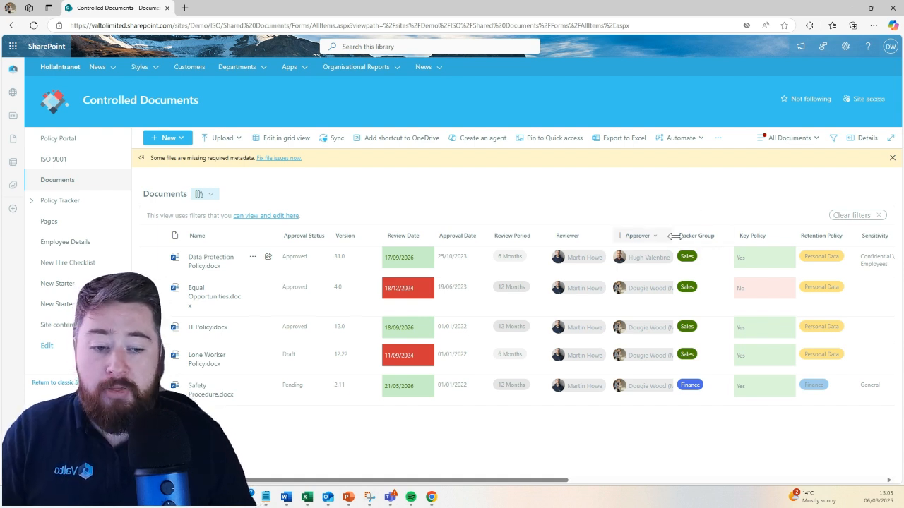
pyautogui.moveTo(650, 201)
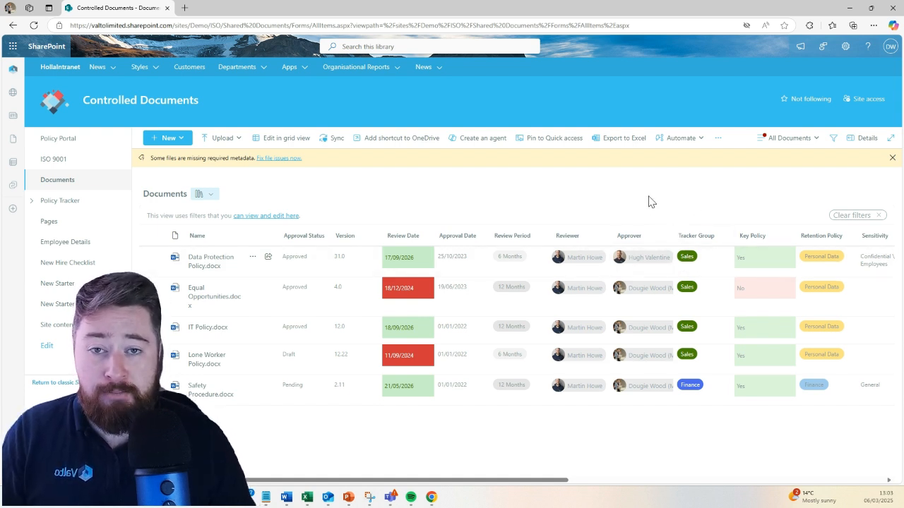
pyautogui.moveTo(674, 194)
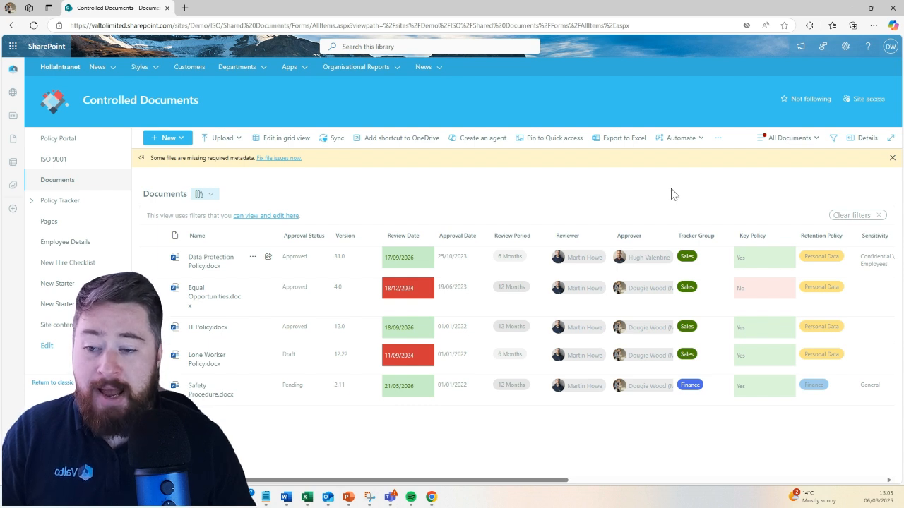
# Step: Go to the Policy Tracker list with its seven policy title groups
pyautogui.click(60, 201)
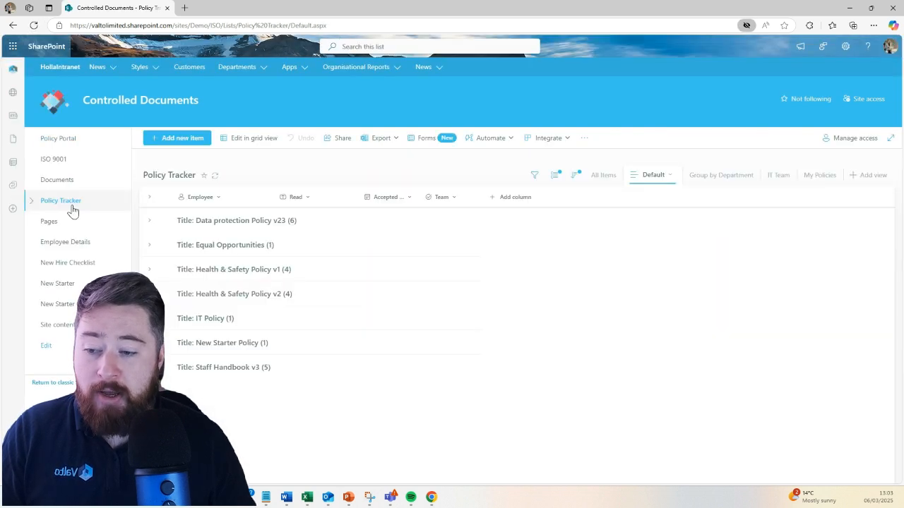
pyautogui.moveTo(307, 174)
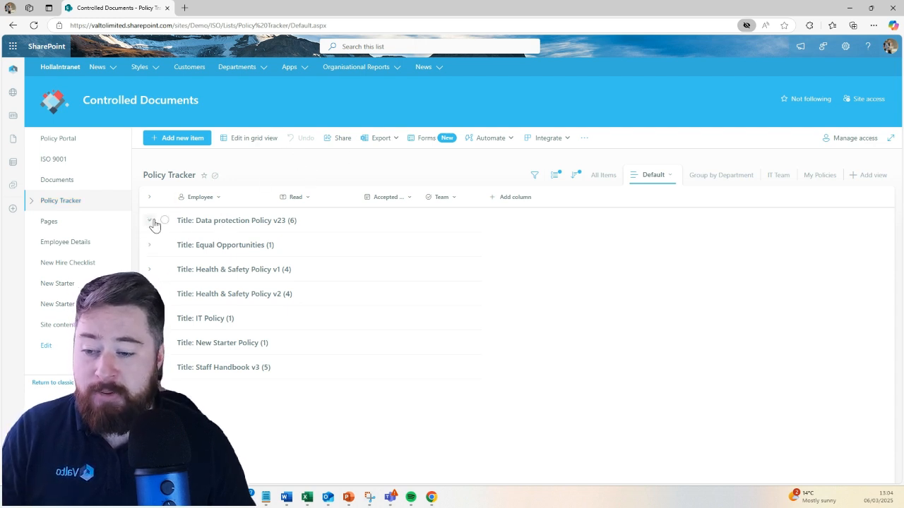
pyautogui.click(150, 221)
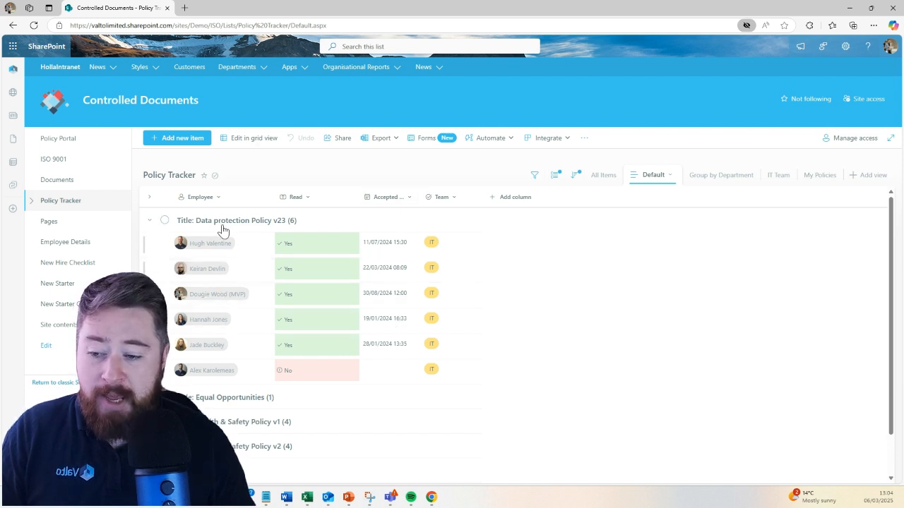
pyautogui.moveTo(280, 231)
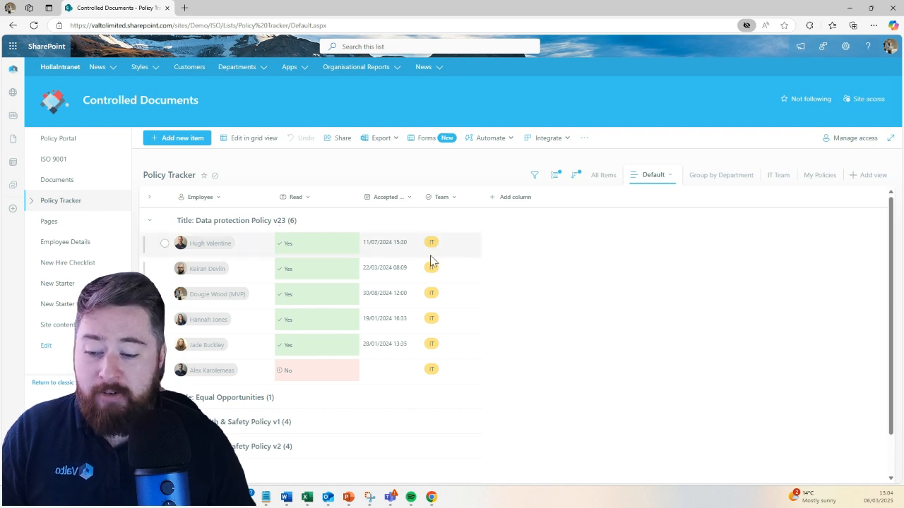
pyautogui.moveTo(366, 222)
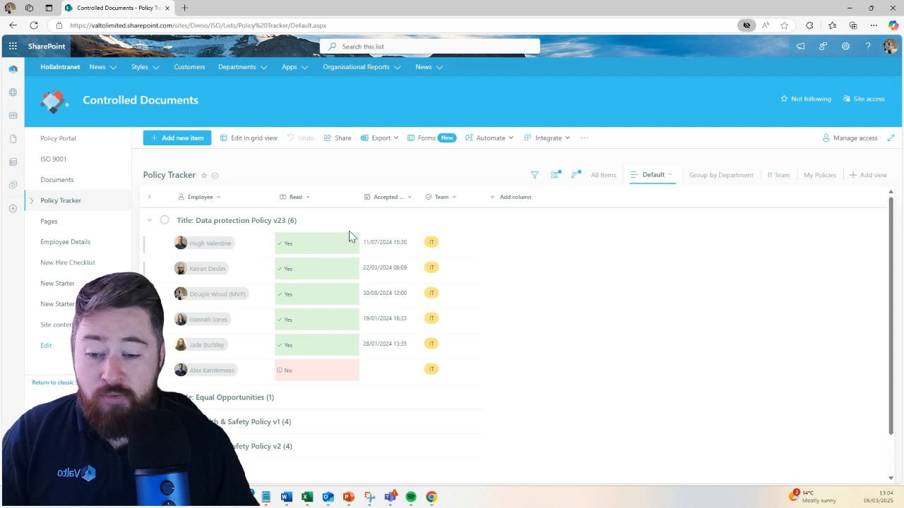
pyautogui.moveTo(394, 249)
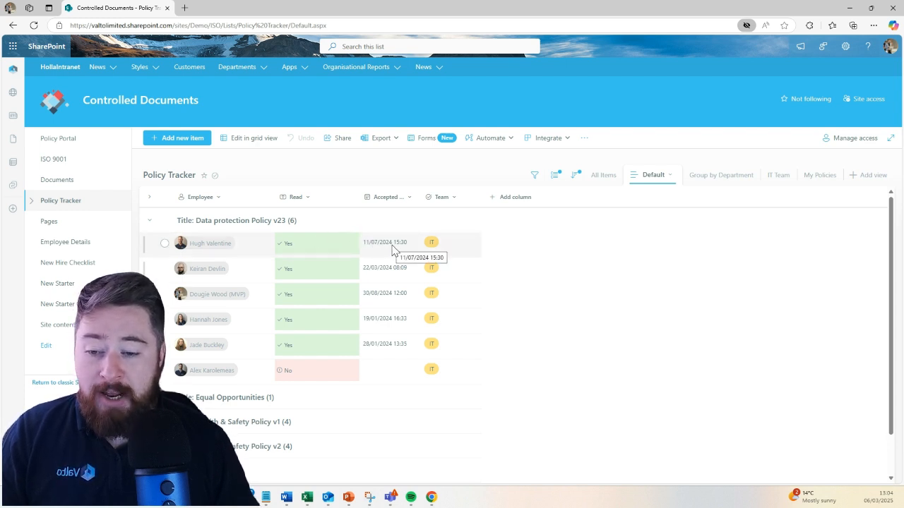
pyautogui.moveTo(565, 246)
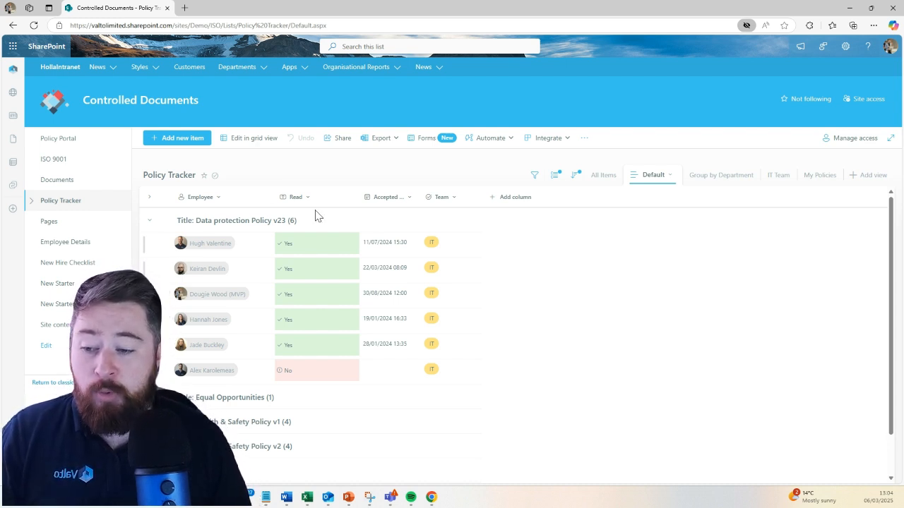
pyautogui.moveTo(248, 226)
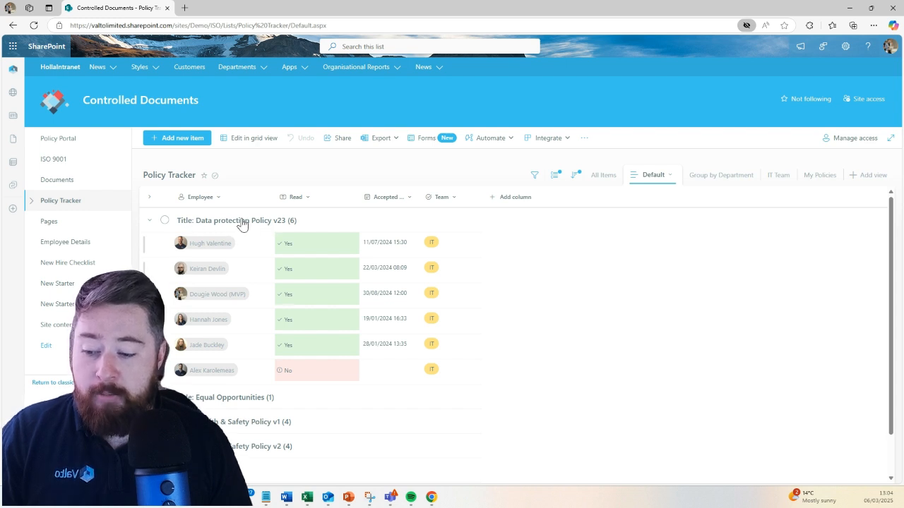
pyautogui.moveTo(570, 317)
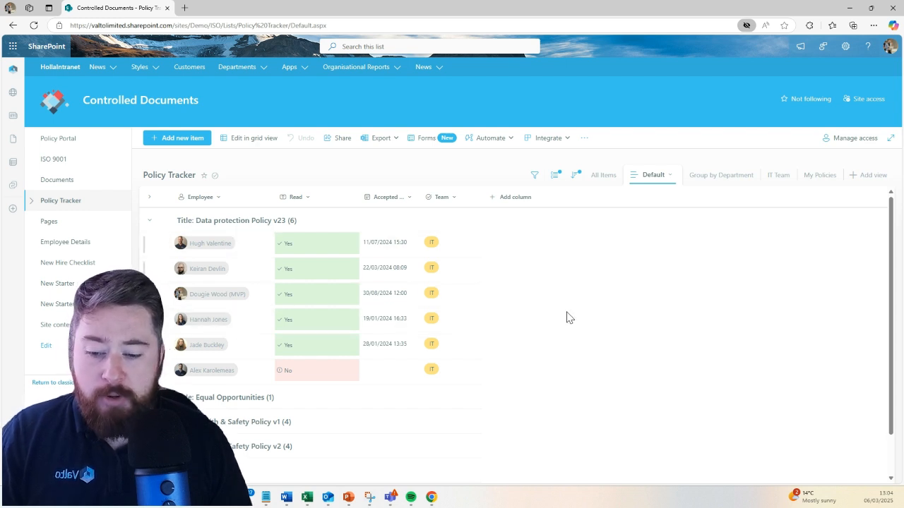
pyautogui.moveTo(560, 354)
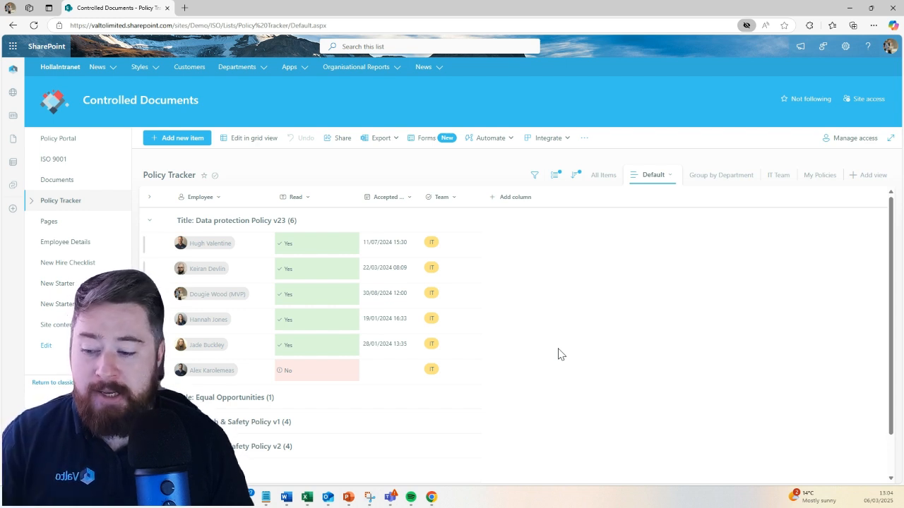
pyautogui.moveTo(302, 323)
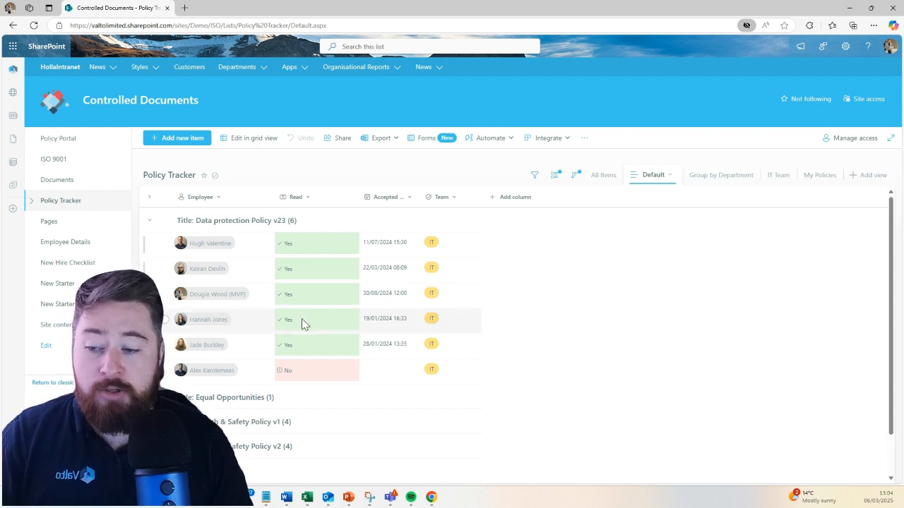
pyautogui.moveTo(339, 293)
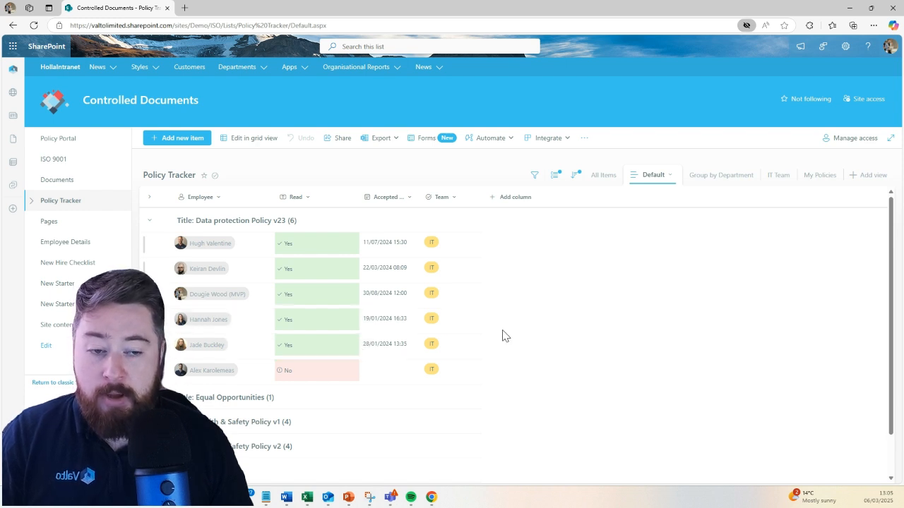
pyautogui.moveTo(337, 246)
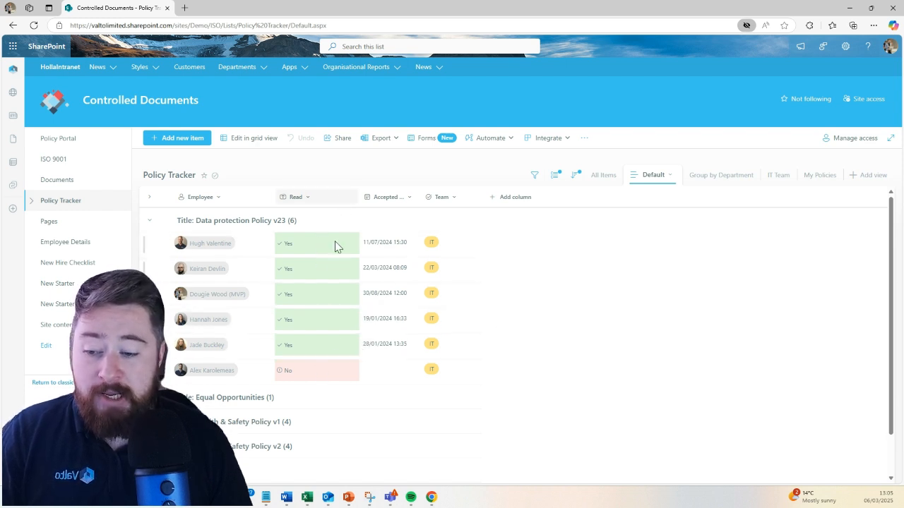
pyautogui.moveTo(510, 340)
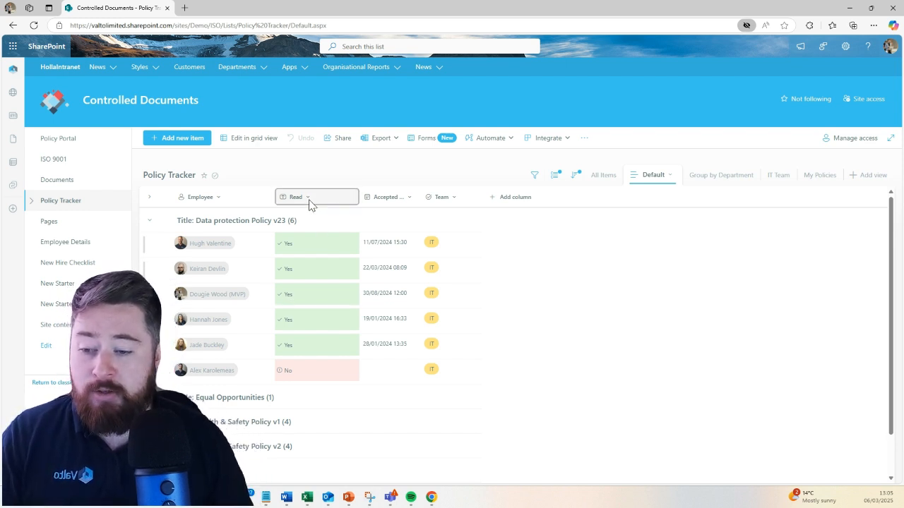
# Step: Filter the Read column to No and expand all policy groups
pyautogui.click(295, 196)
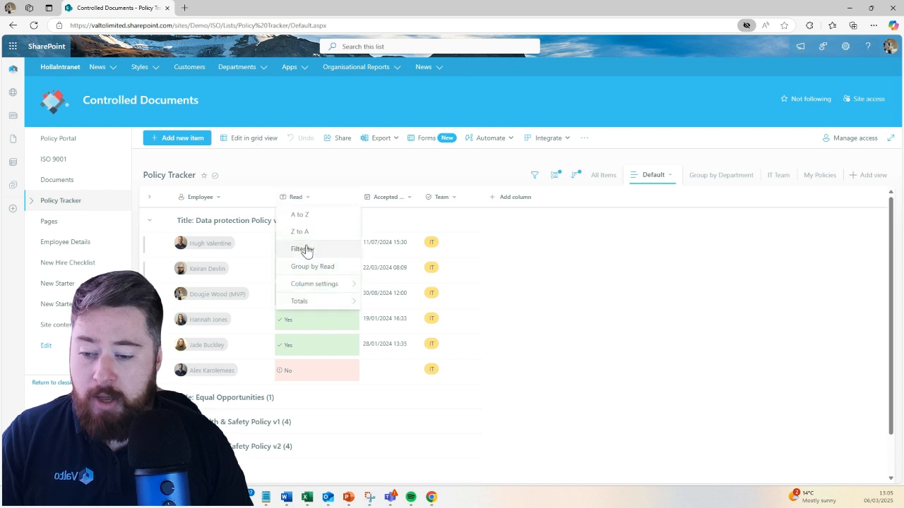
pyautogui.click(302, 249)
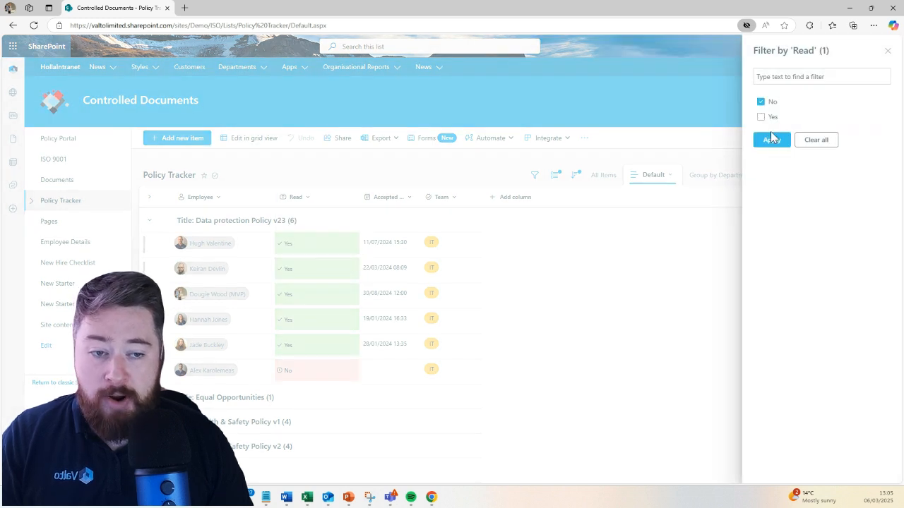
pyautogui.click(770, 139)
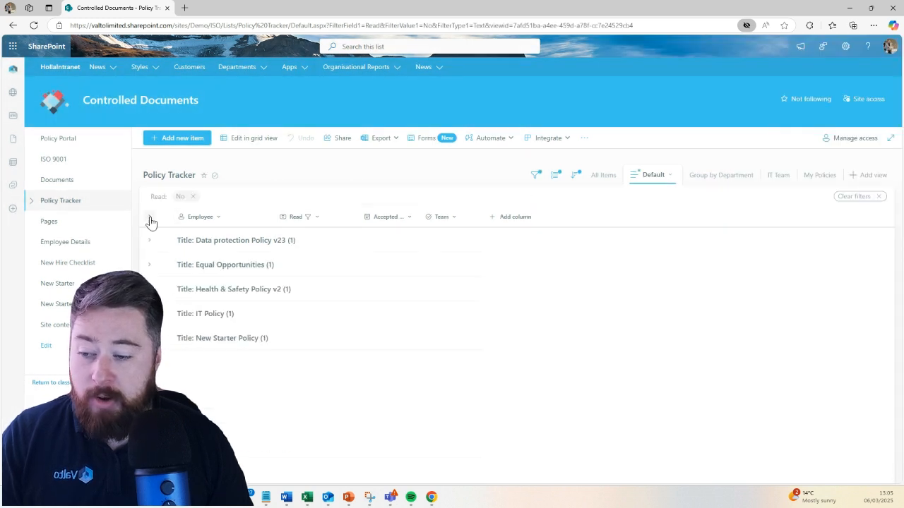
pyautogui.click(149, 217)
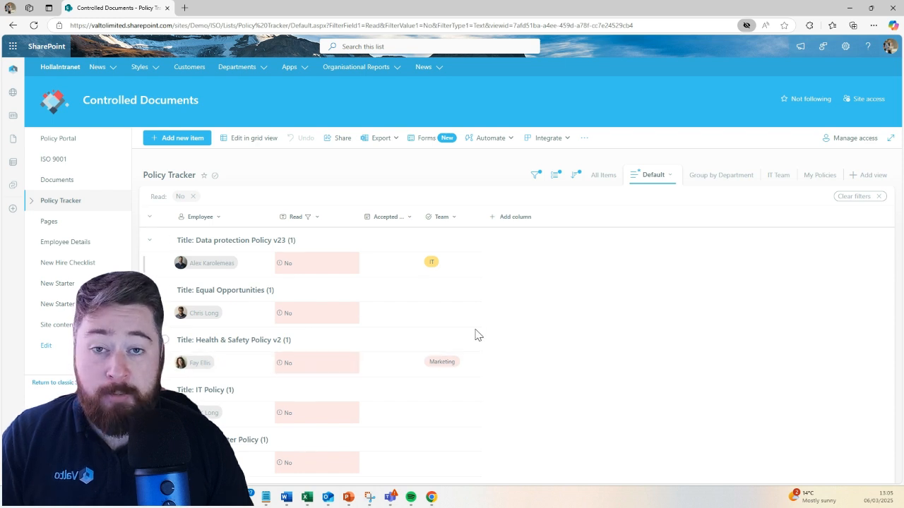
pyautogui.moveTo(471, 170)
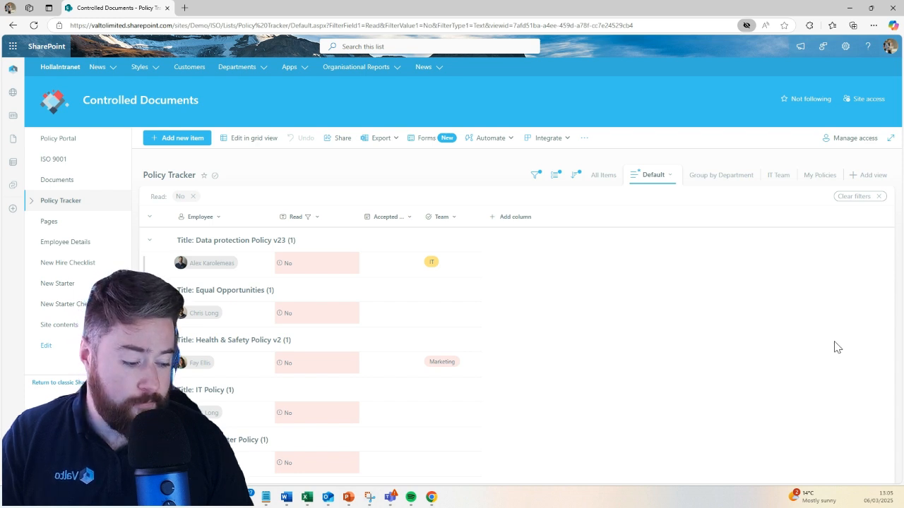
# Step: Go to the Policy Portal home with My Document Tracker, Expired Documents and ISO tiles
pyautogui.click(58, 139)
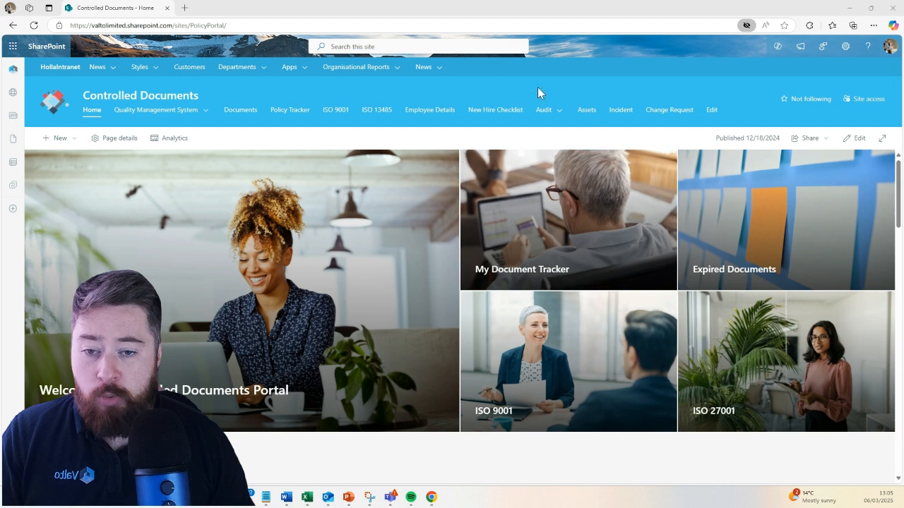
pyautogui.moveTo(473, 92)
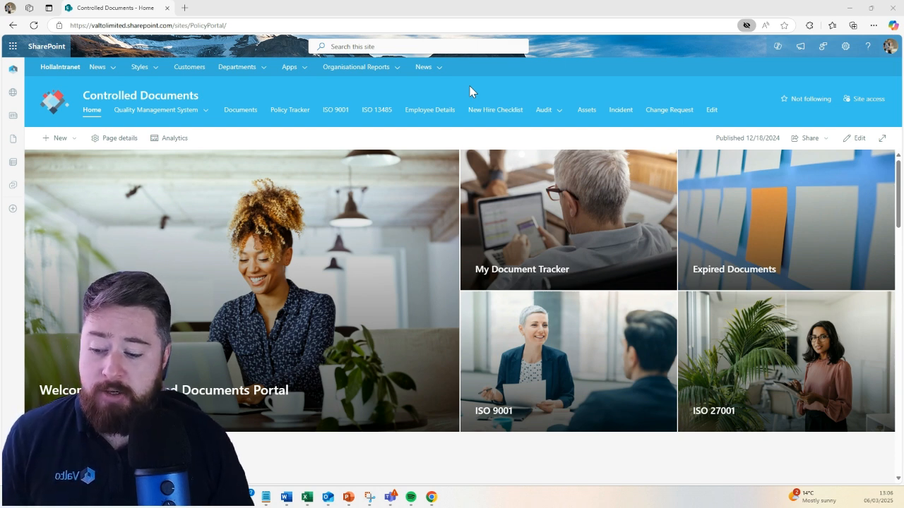
pyautogui.moveTo(505, 242)
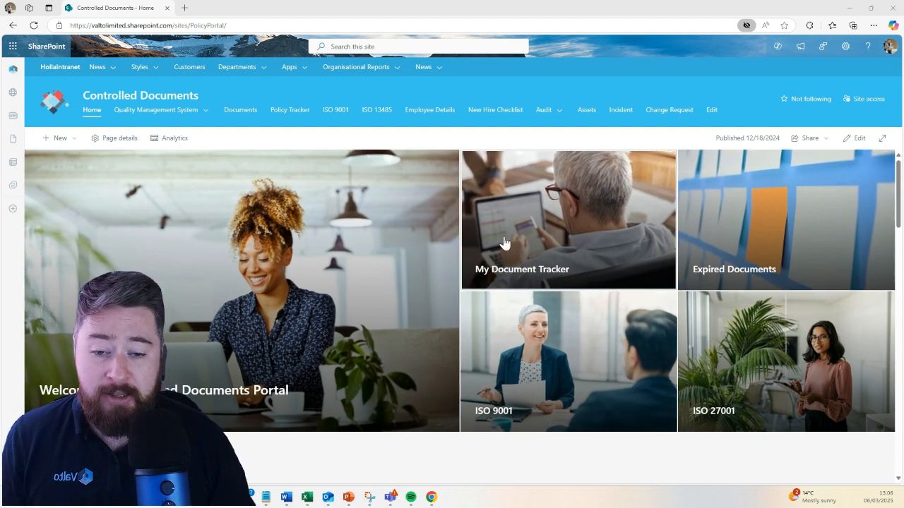
pyautogui.moveTo(582, 240)
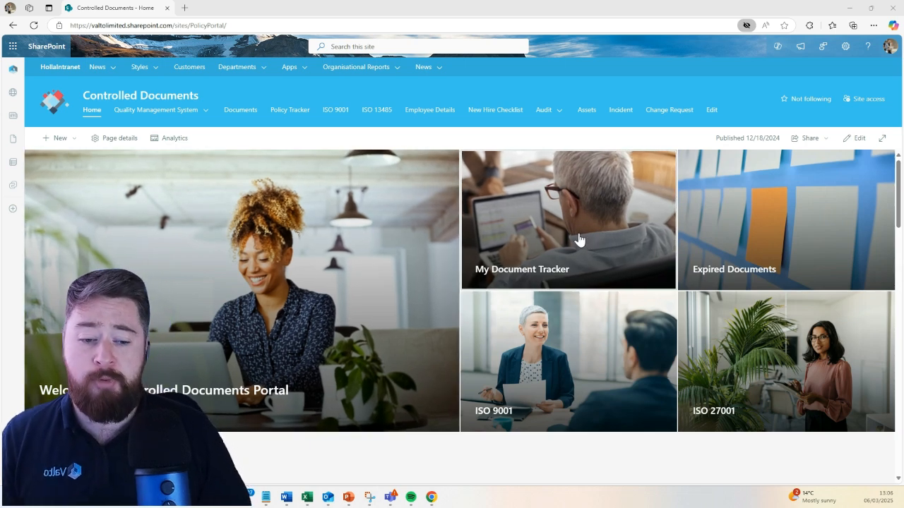
pyautogui.moveTo(715, 255)
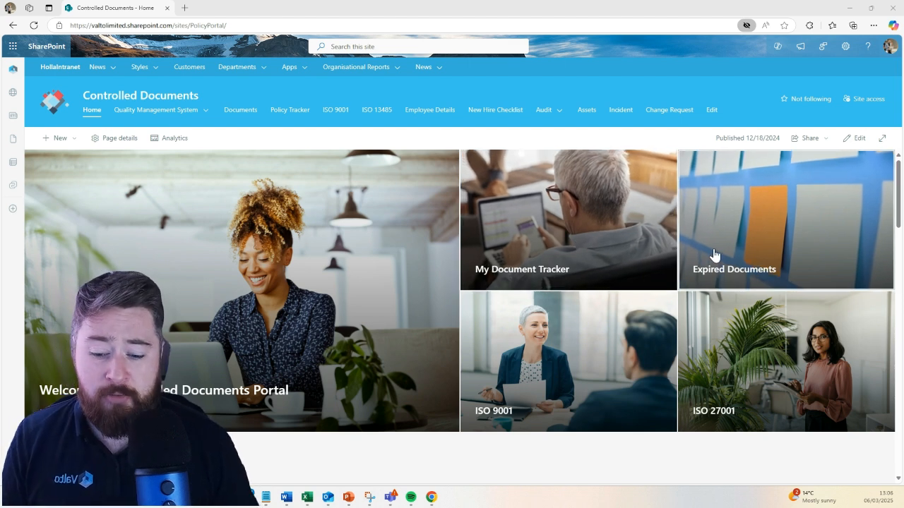
pyautogui.moveTo(599, 363)
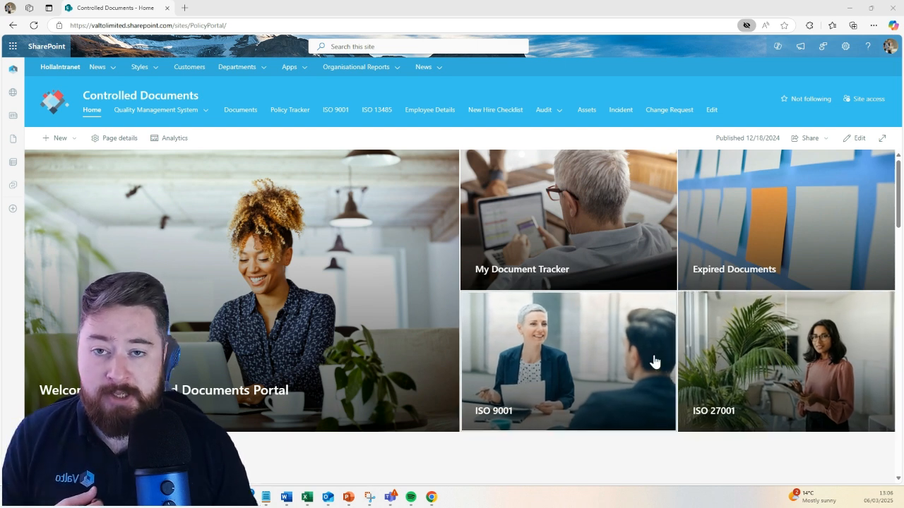
pyautogui.moveTo(589, 332)
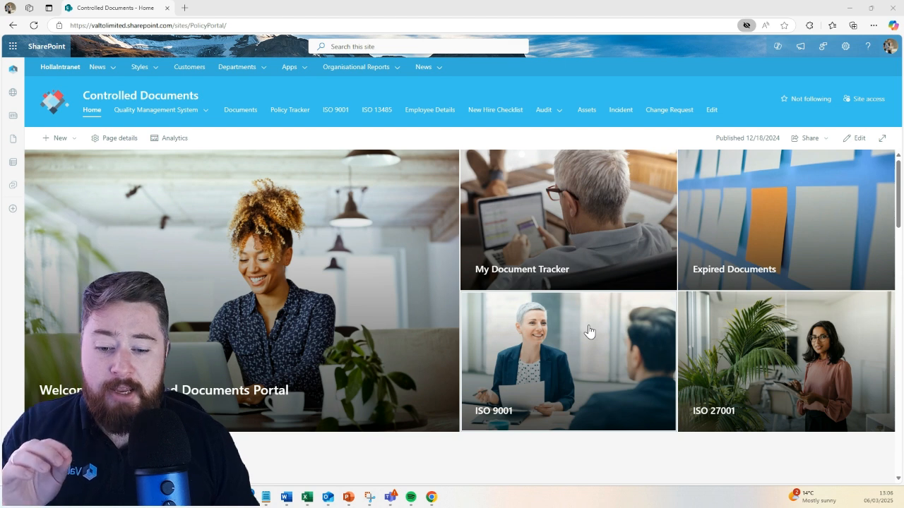
pyautogui.moveTo(607, 339)
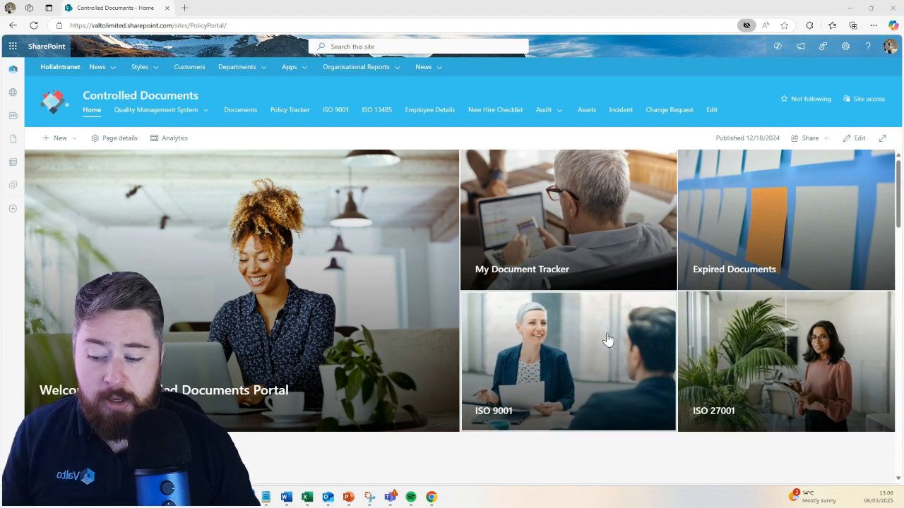
pyautogui.scroll(-3)
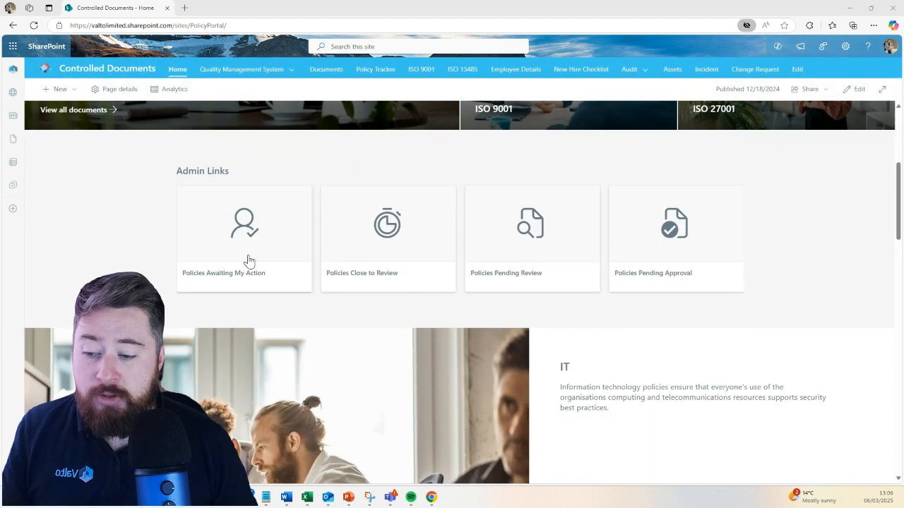
pyautogui.moveTo(139, 250)
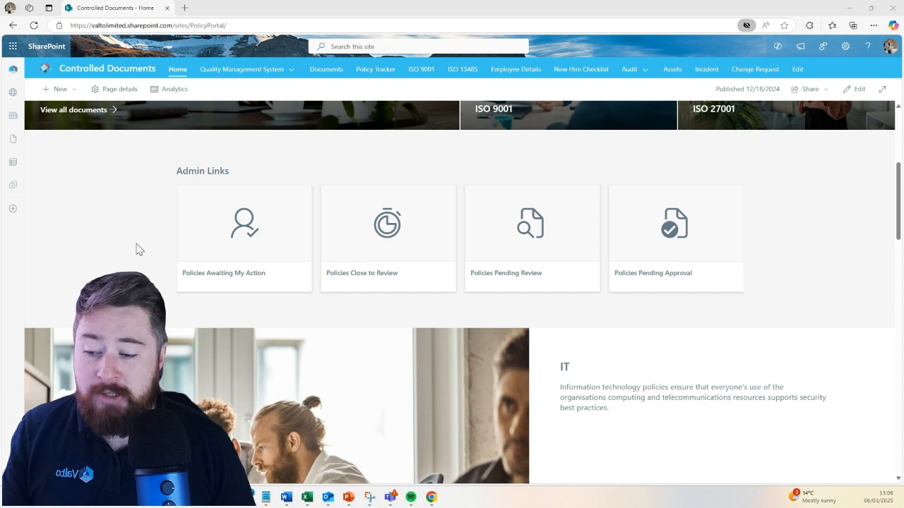
pyautogui.moveTo(220, 230)
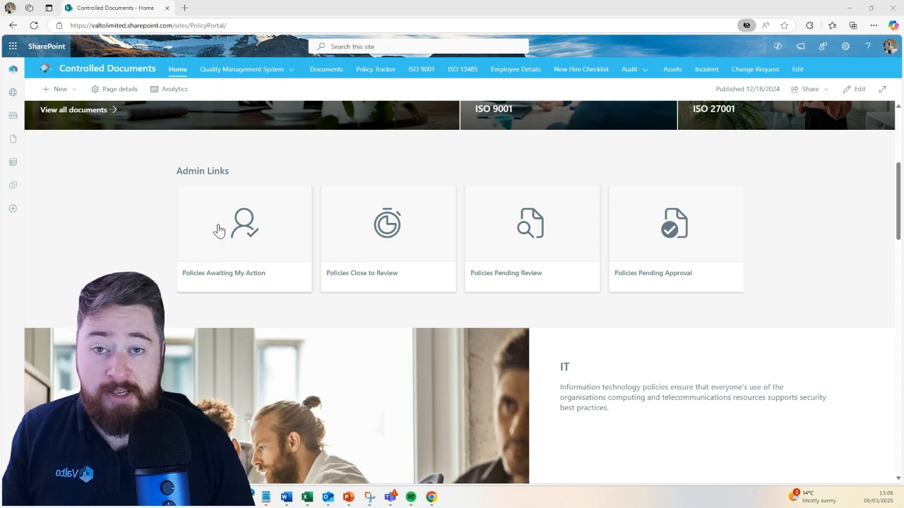
pyautogui.moveTo(381, 254)
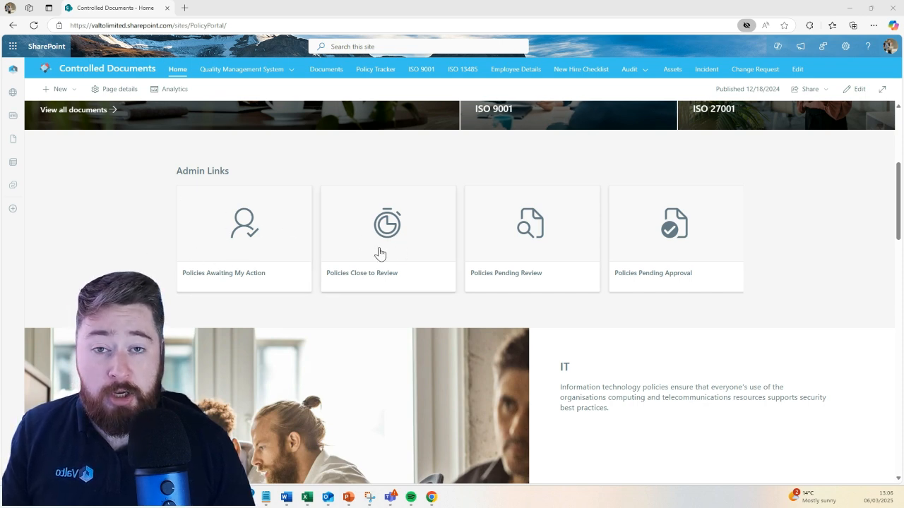
pyautogui.moveTo(538, 290)
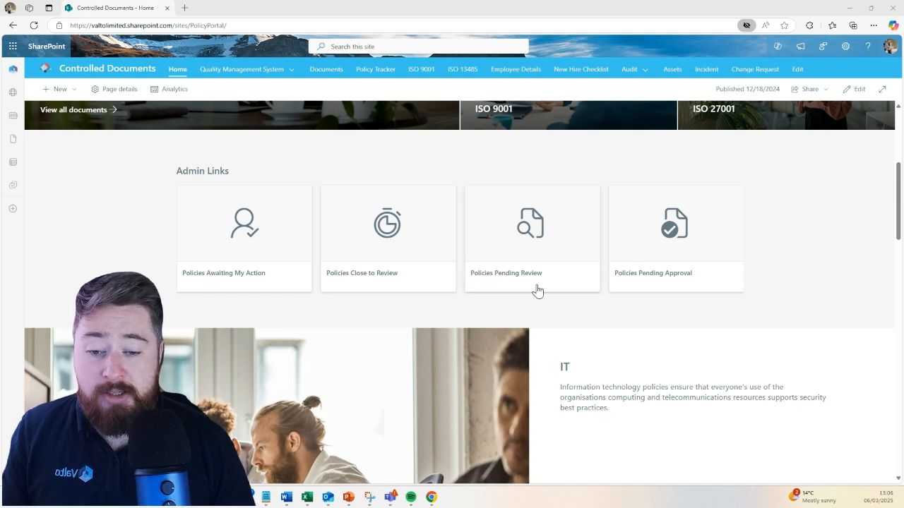
pyautogui.moveTo(812, 240)
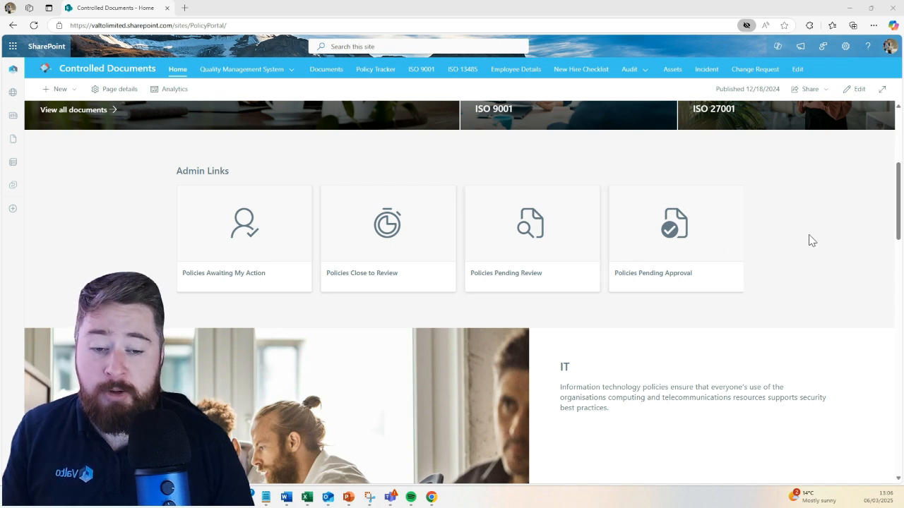
pyautogui.scroll(3)
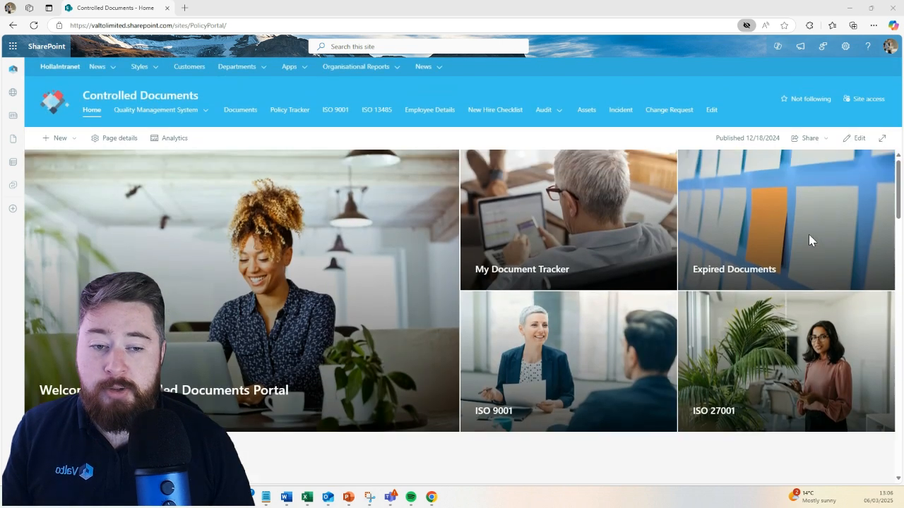